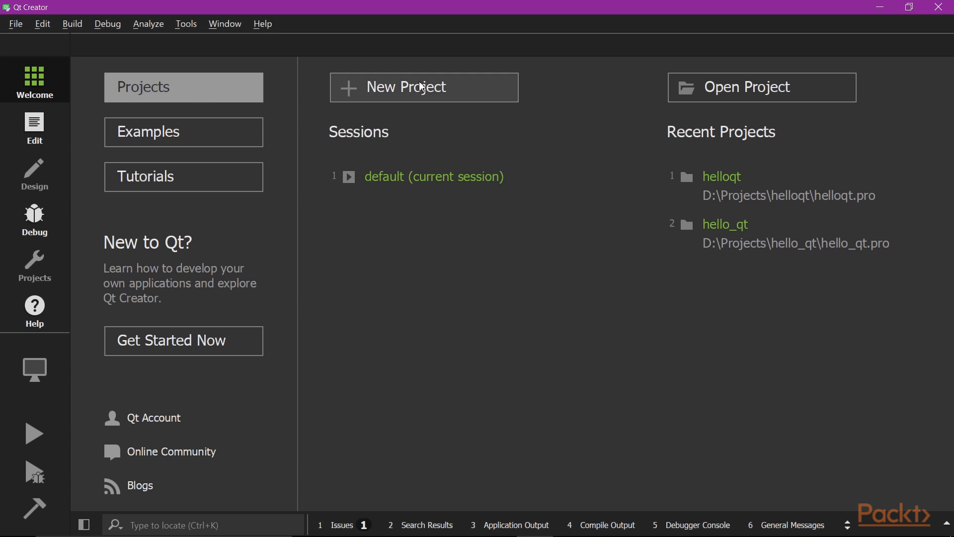
Step: Start a new Qt Widgets Application project named helloqt in D:\Projects
click(423, 87)
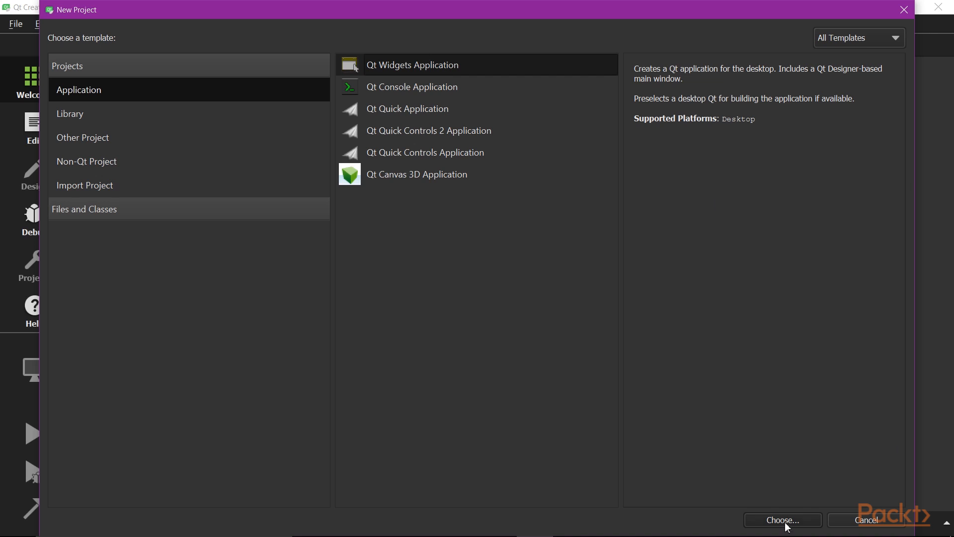
click(782, 520)
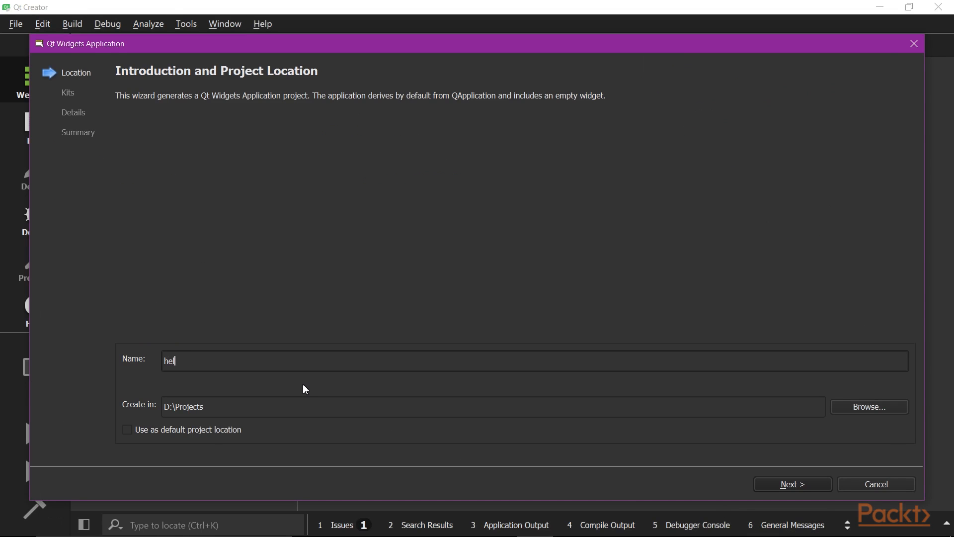
text(loqt)
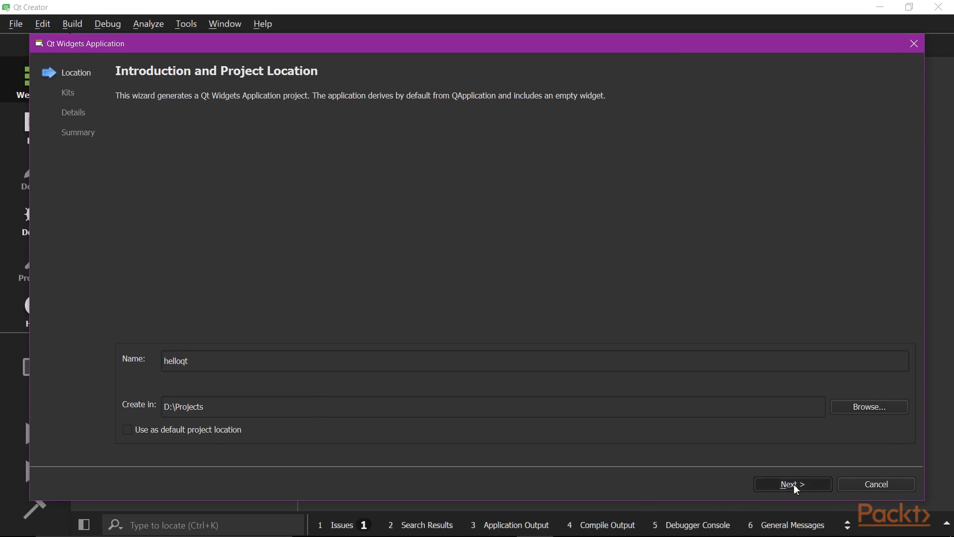
Step: Accept the kits and MainWindow class details (QMainWindow base) to reach the project summary
click(792, 483)
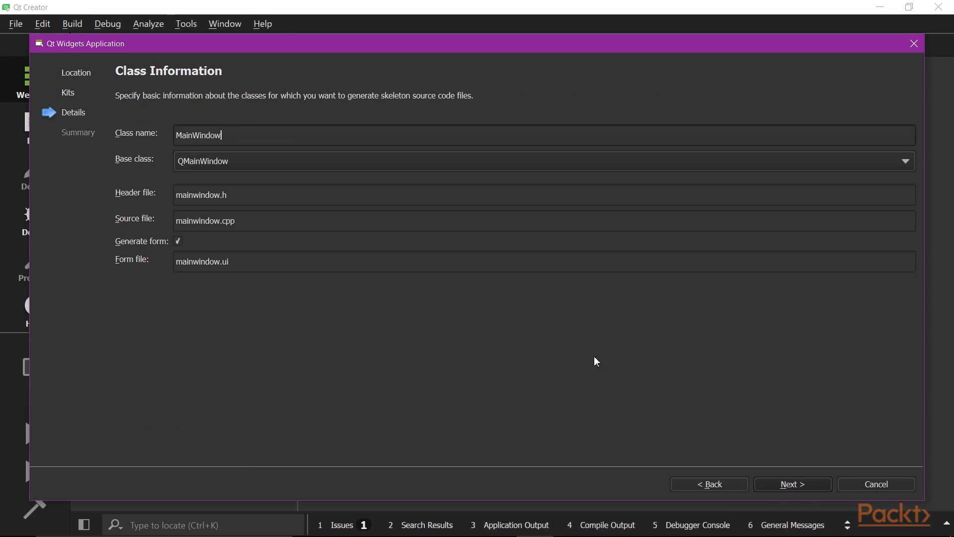
mouse_move(549, 315)
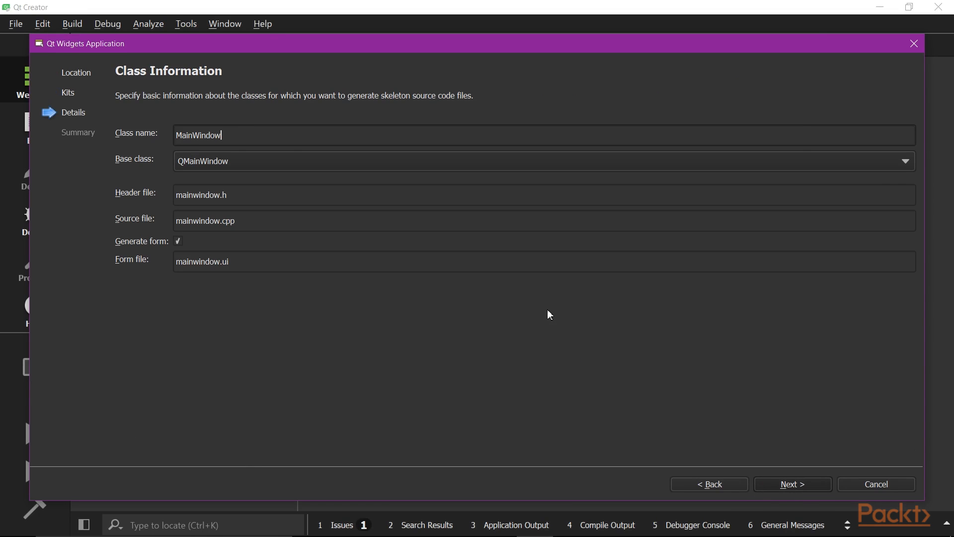
mouse_move(324, 185)
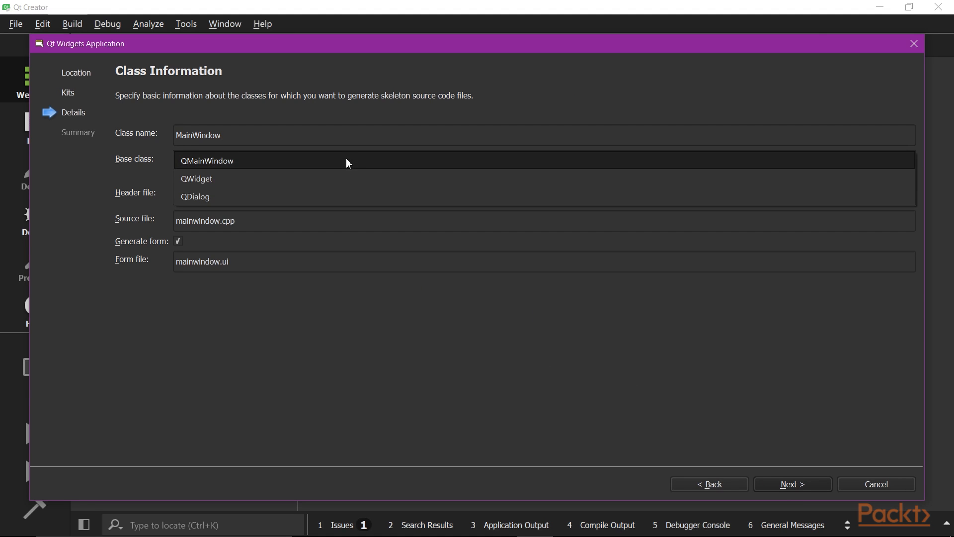
mouse_move(366, 159)
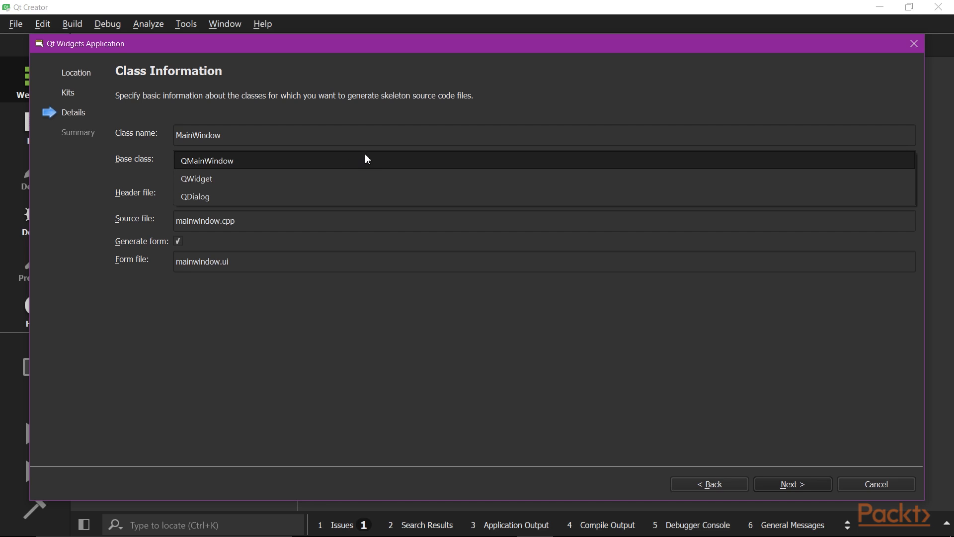
mouse_move(366, 179)
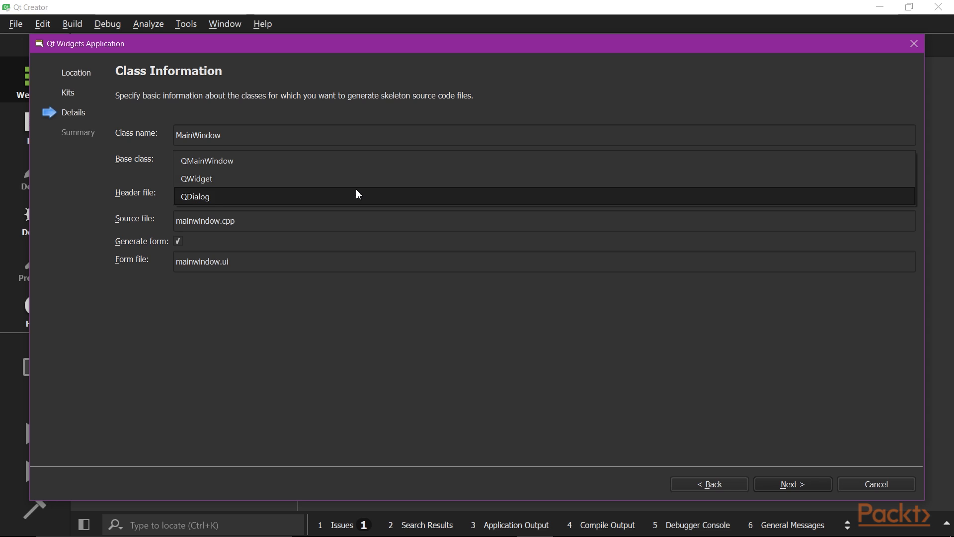
mouse_move(645, 299)
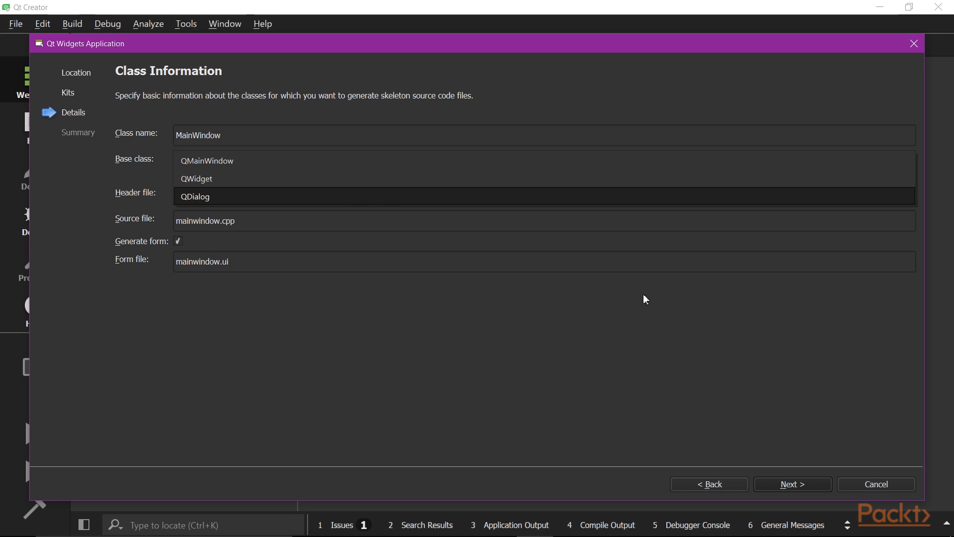
click(792, 484)
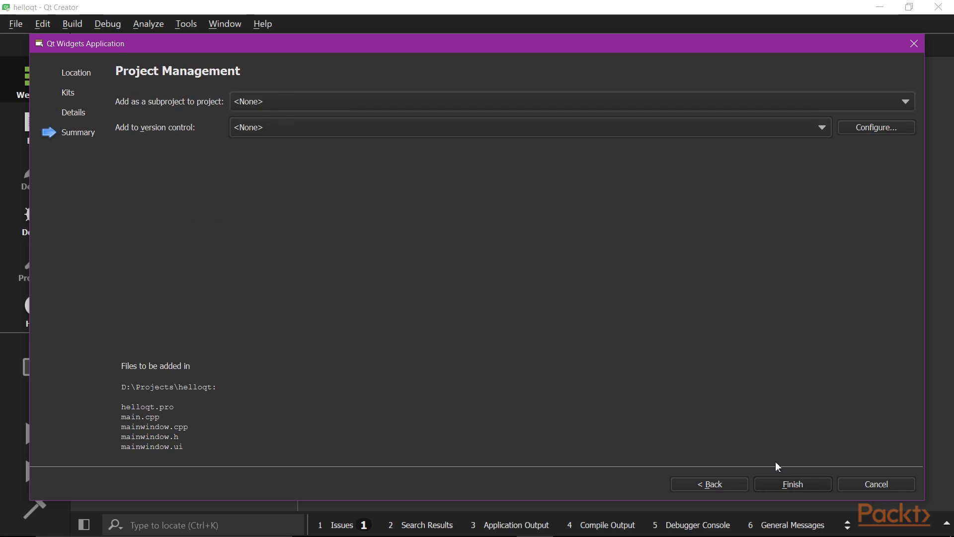
Step: Finish creating helloqt, then build and launch its empty main window
click(791, 483)
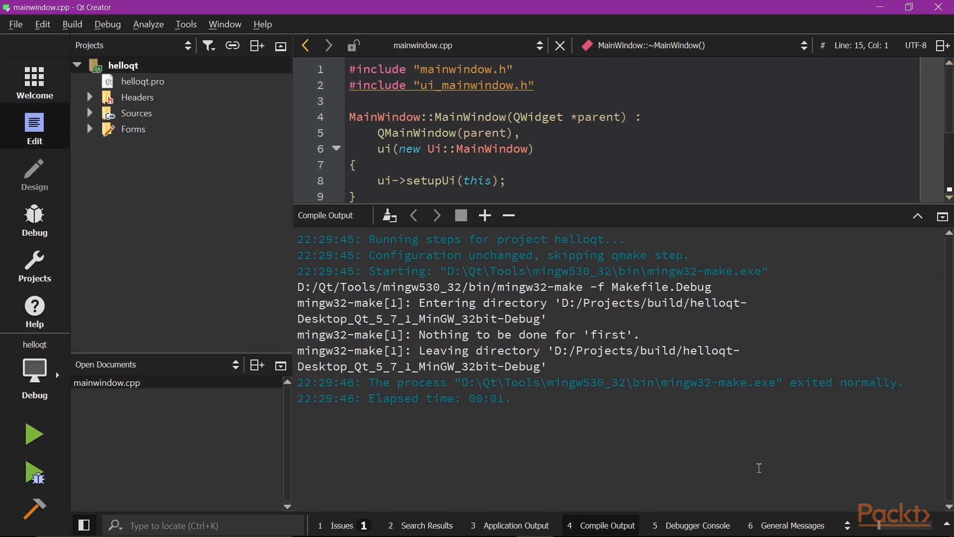
click(33, 509)
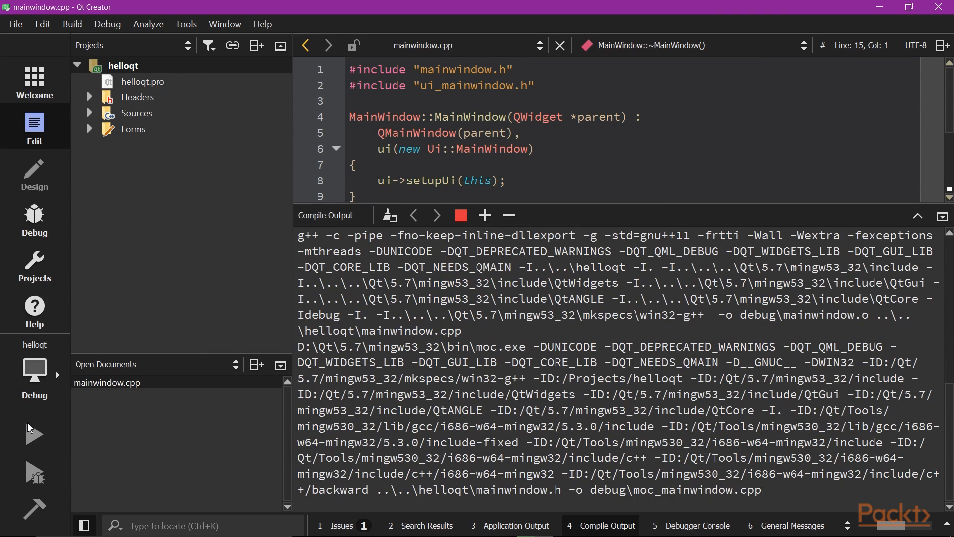
scroll(down, 3)
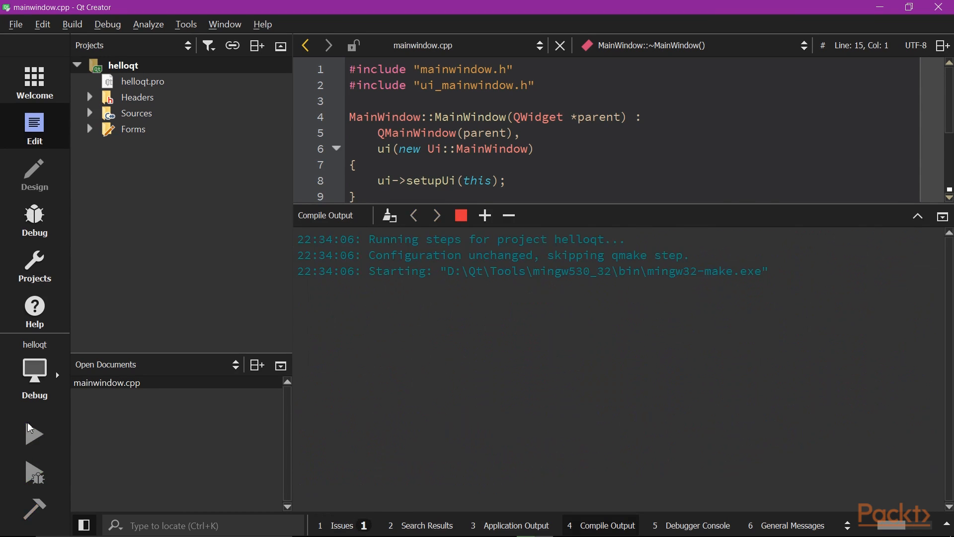
click(33, 434)
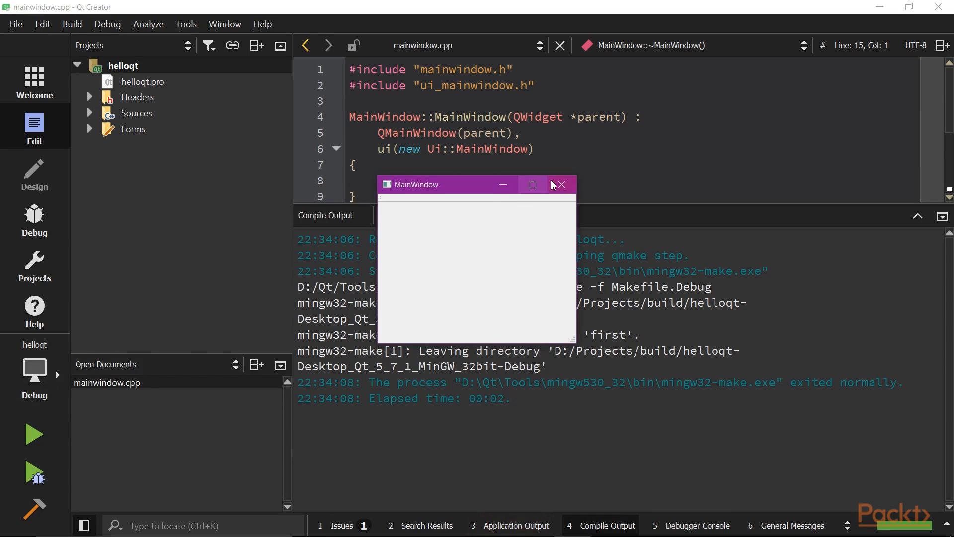
Step: Close the running MainWindow and hide the compile output pane
click(561, 184)
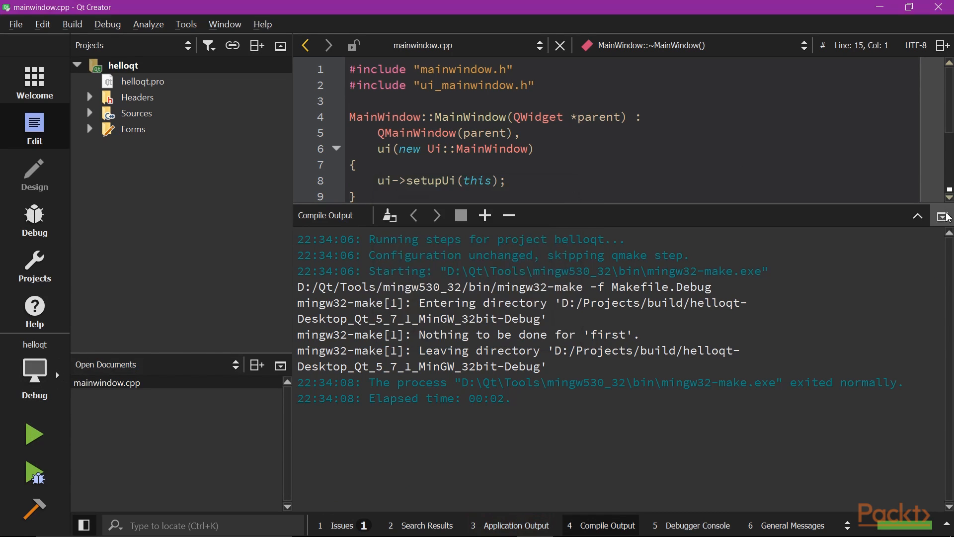
click(947, 215)
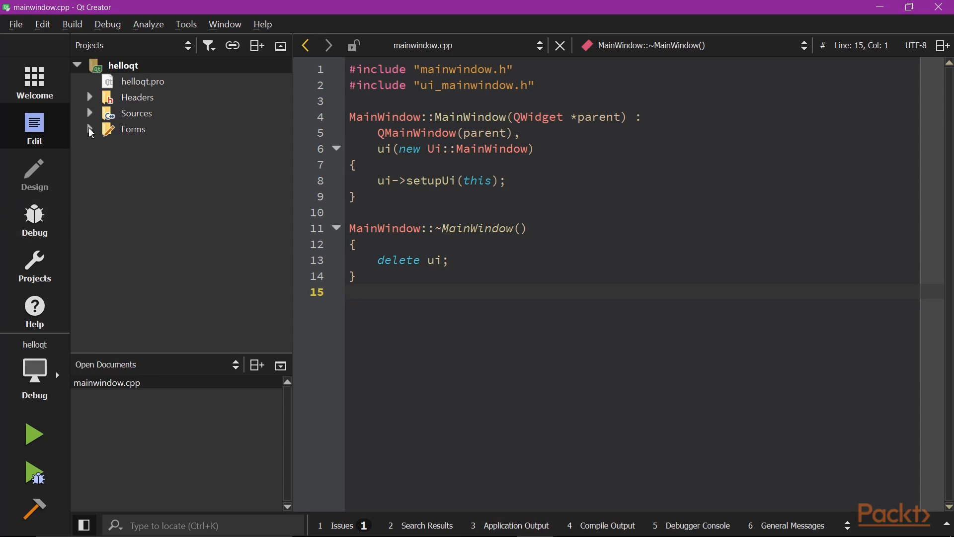
click(89, 129)
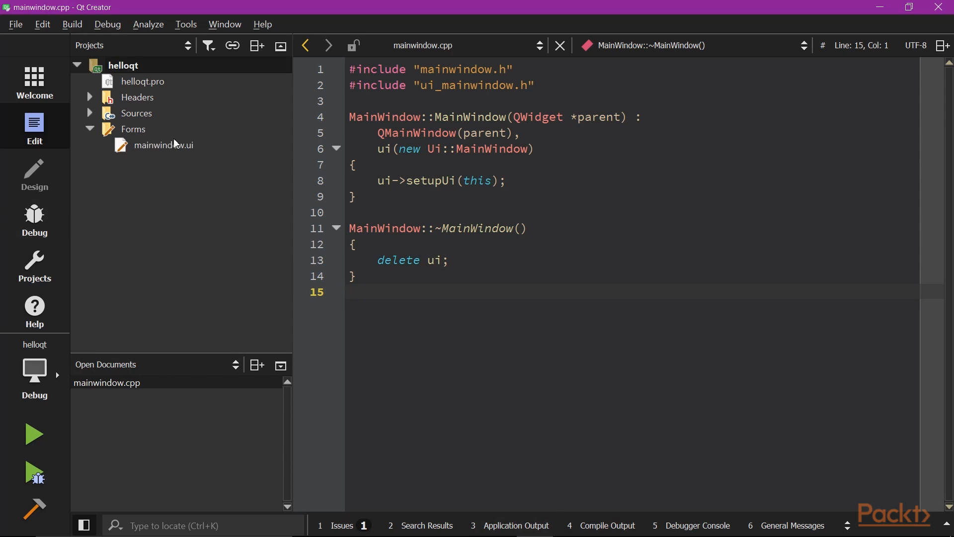
mouse_move(167, 152)
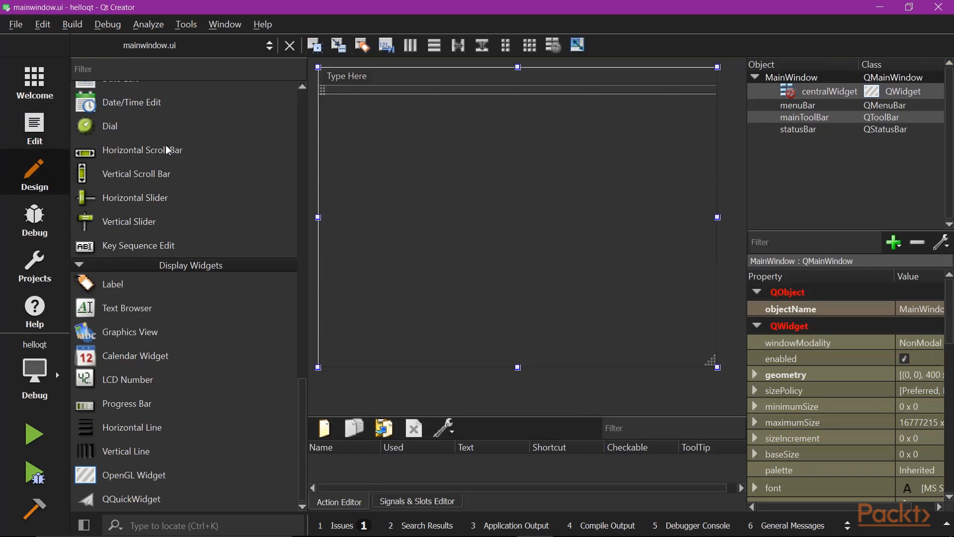
mouse_move(34, 177)
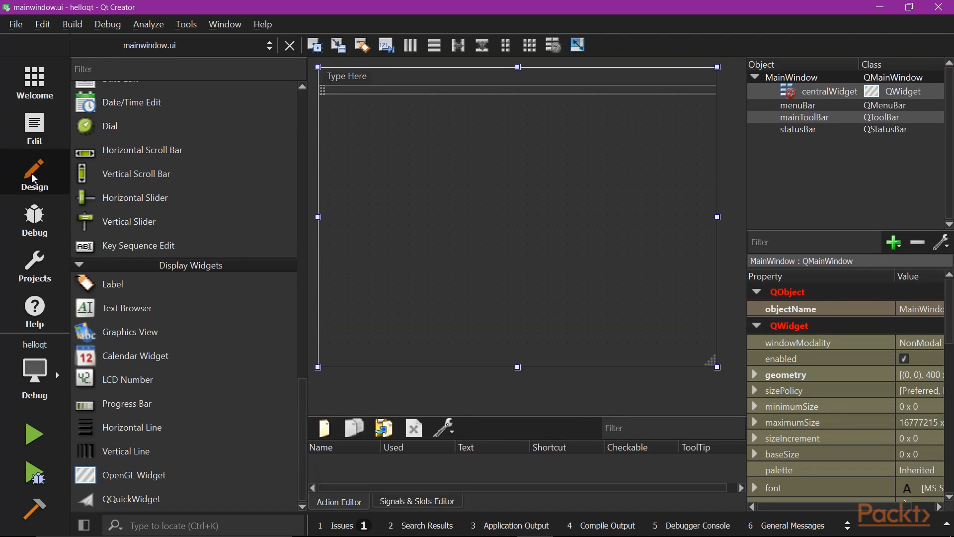
mouse_move(412, 247)
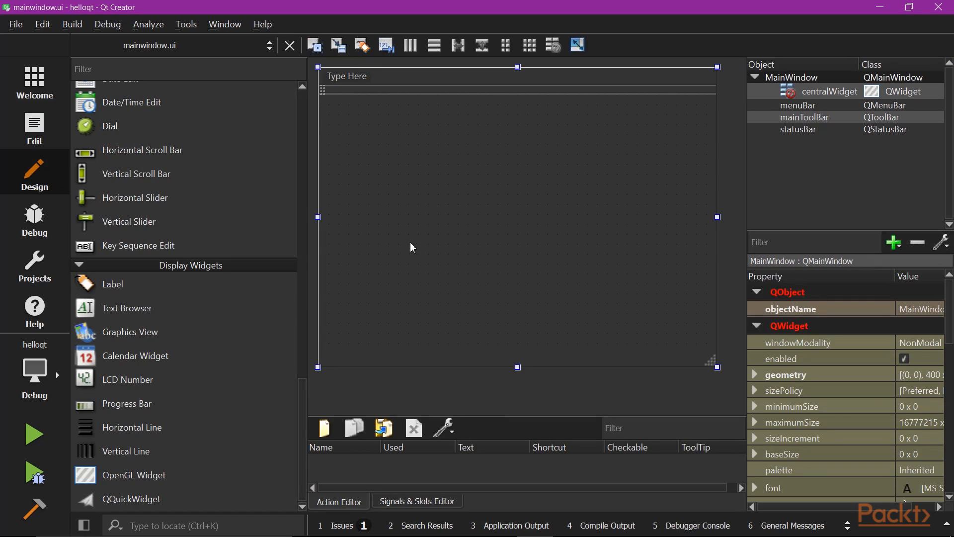
mouse_move(407, 250)
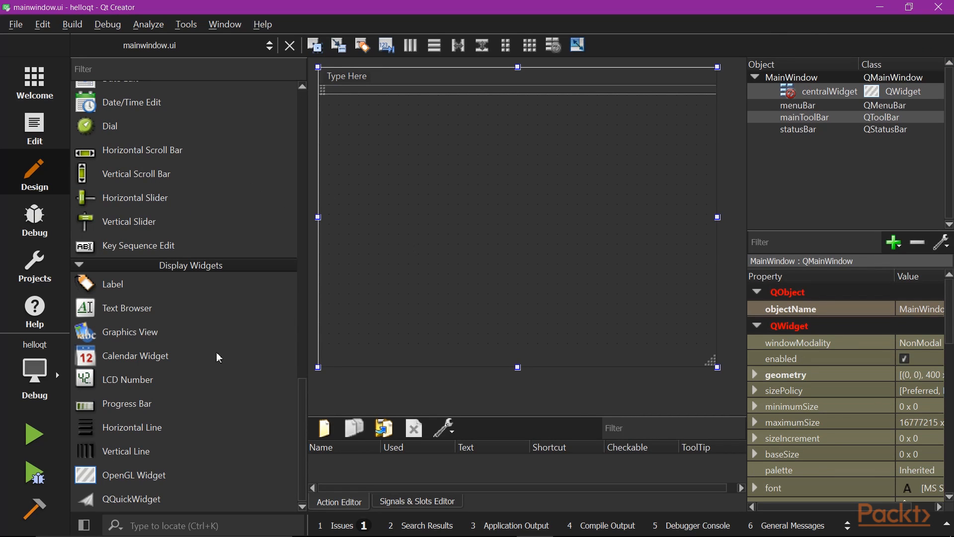
mouse_move(292, 108)
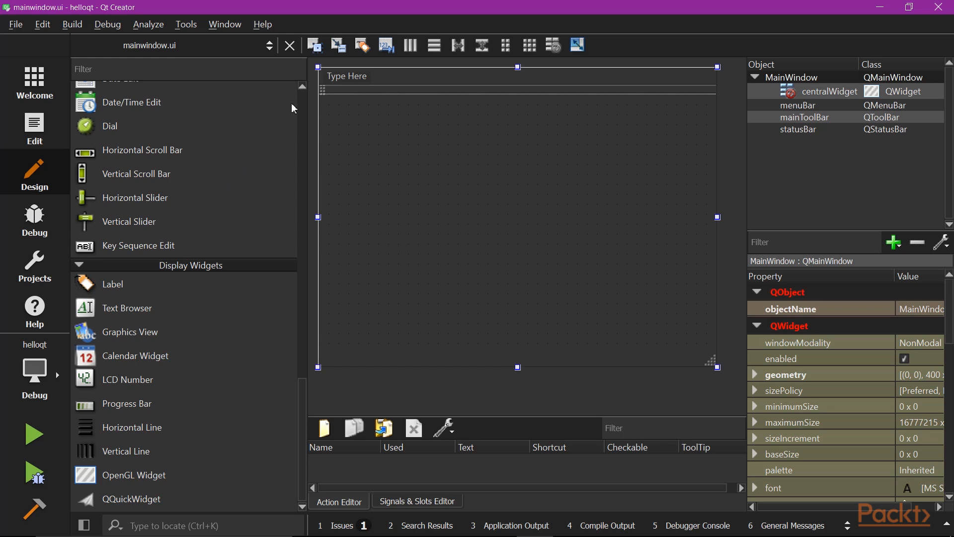
mouse_move(419, 283)
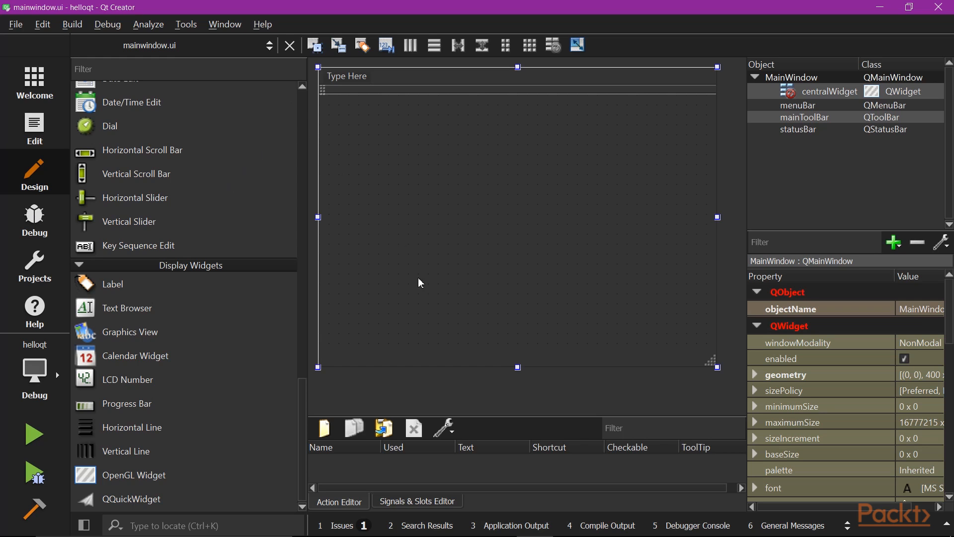
mouse_move(350, 512)
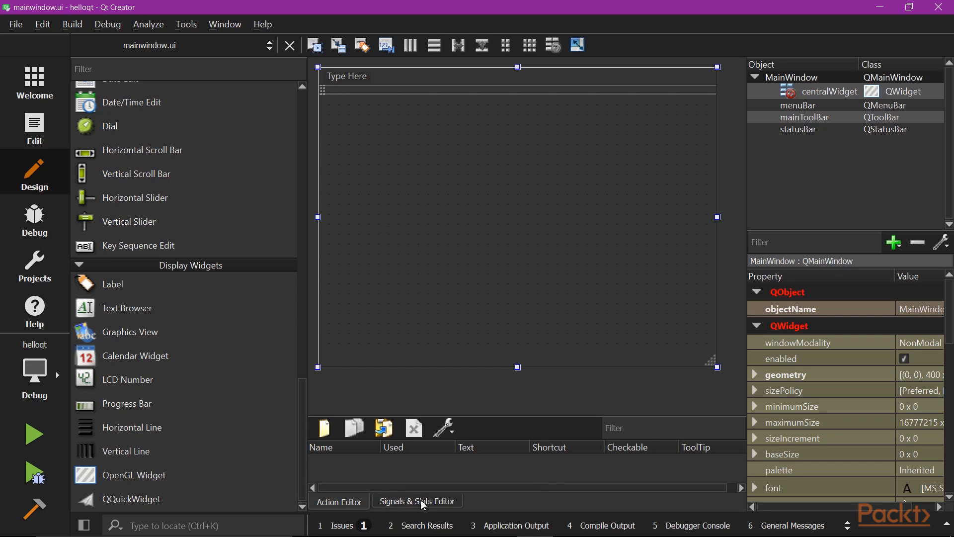
mouse_move(417, 459)
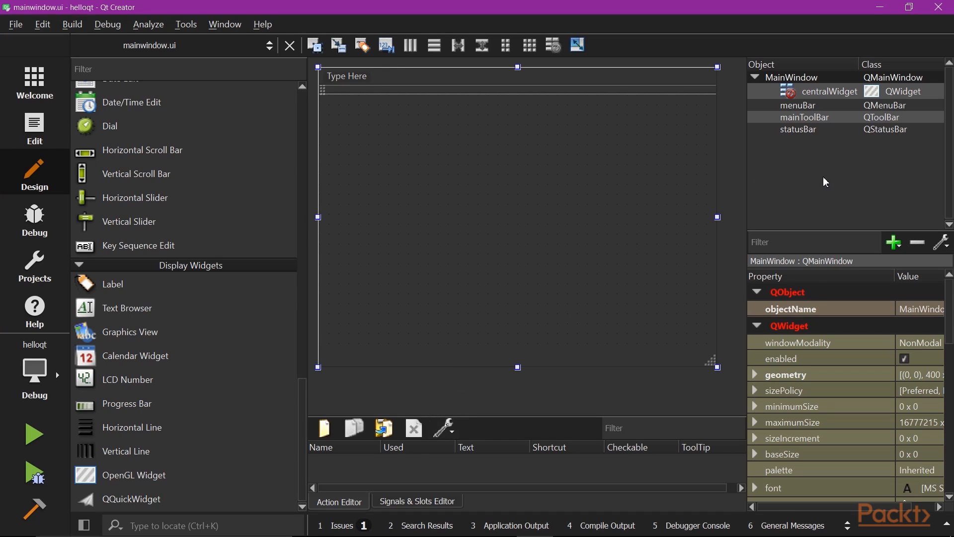
mouse_move(845, 152)
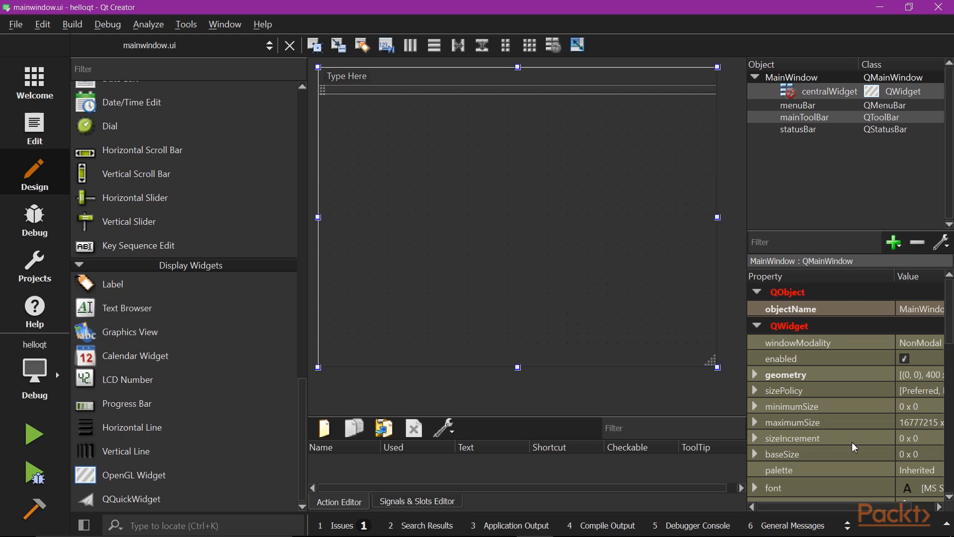
mouse_move(859, 435)
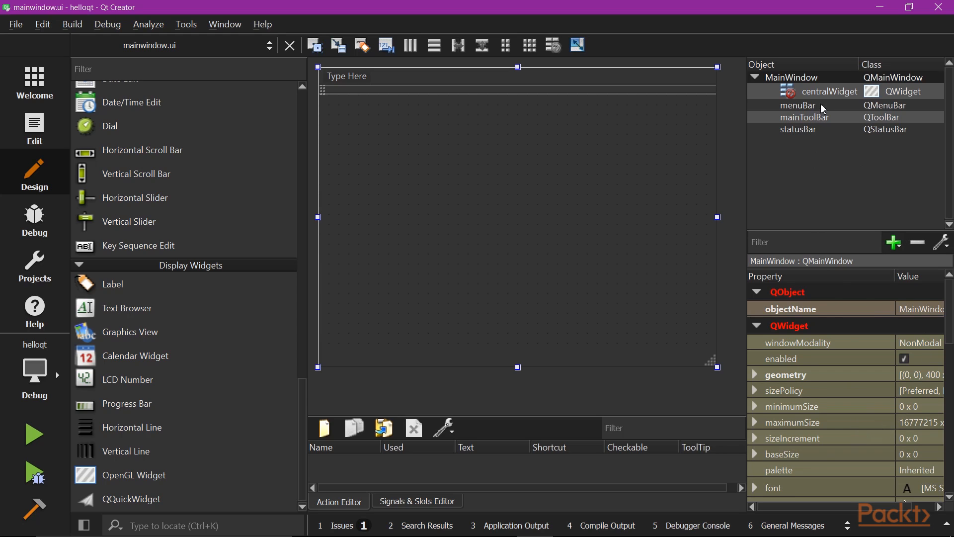
click(798, 105)
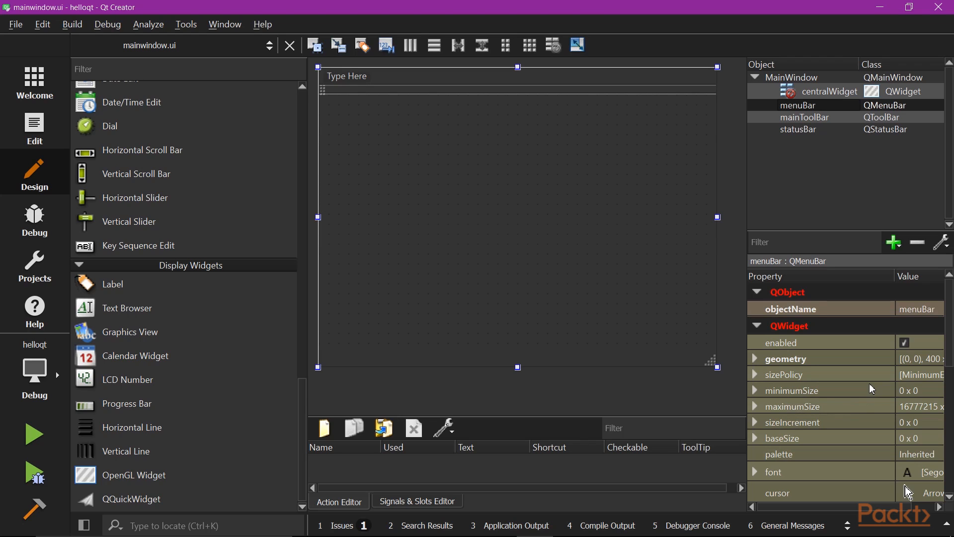
mouse_move(791, 393)
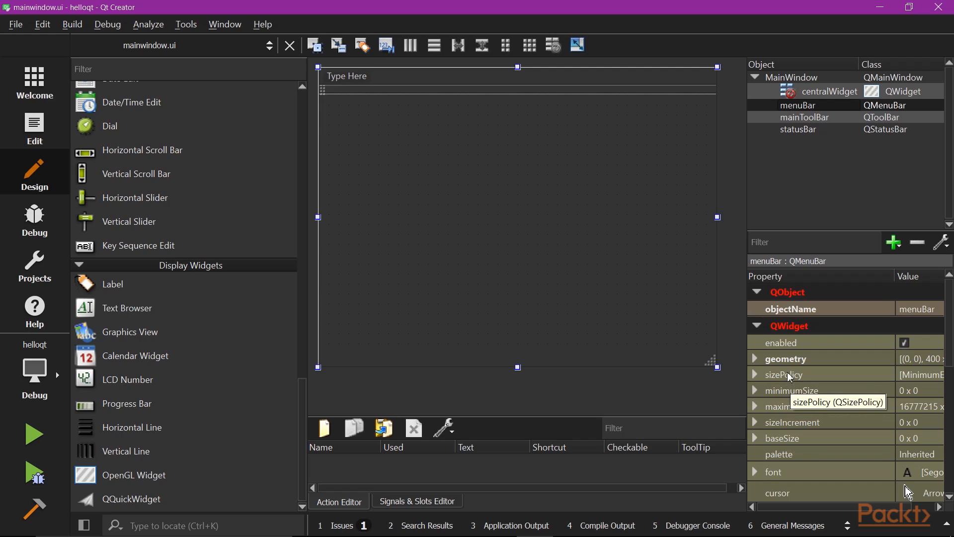
mouse_move(547, 306)
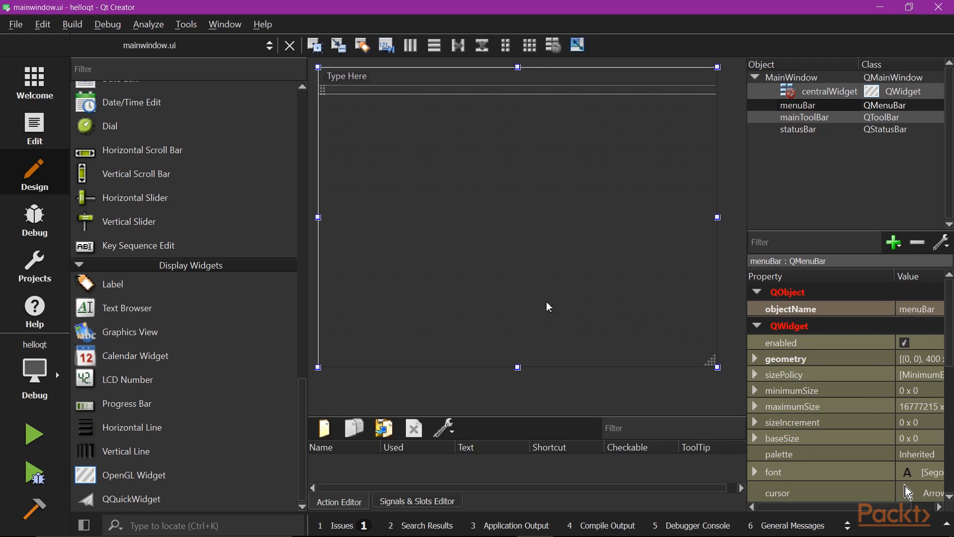
mouse_move(278, 254)
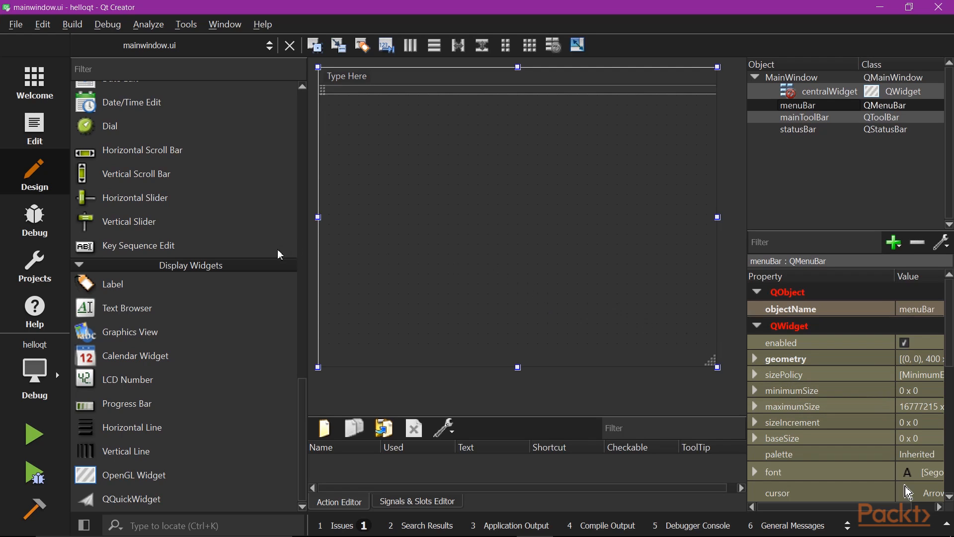
scroll(down, 3)
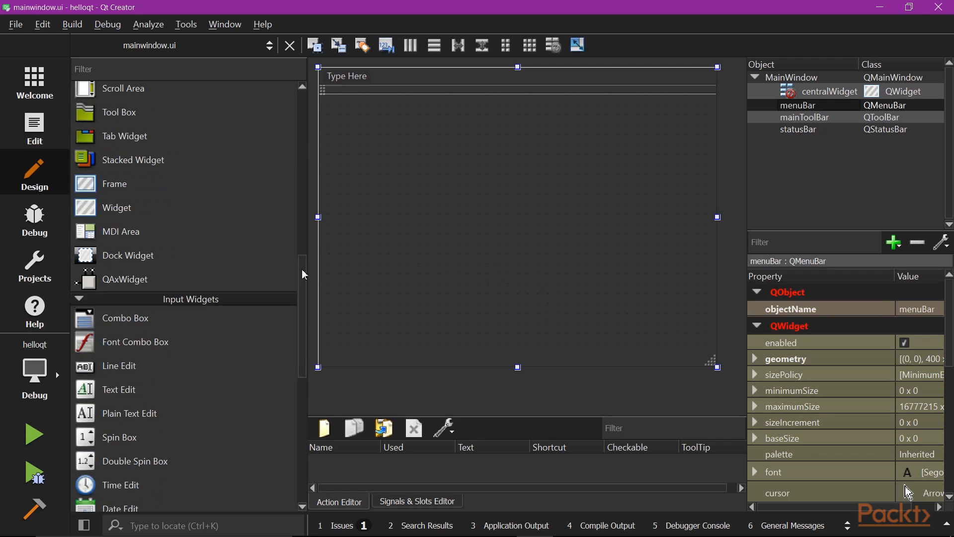
scroll(down, 3)
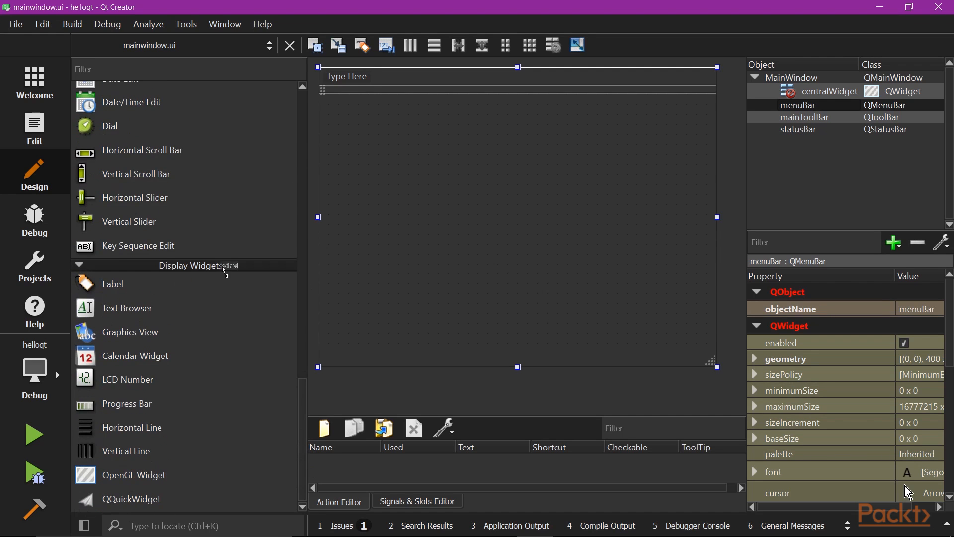
Step: Place a Label on the form left of centre, set its text to Hello World, and view its properties
drag(113, 284, 524, 169)
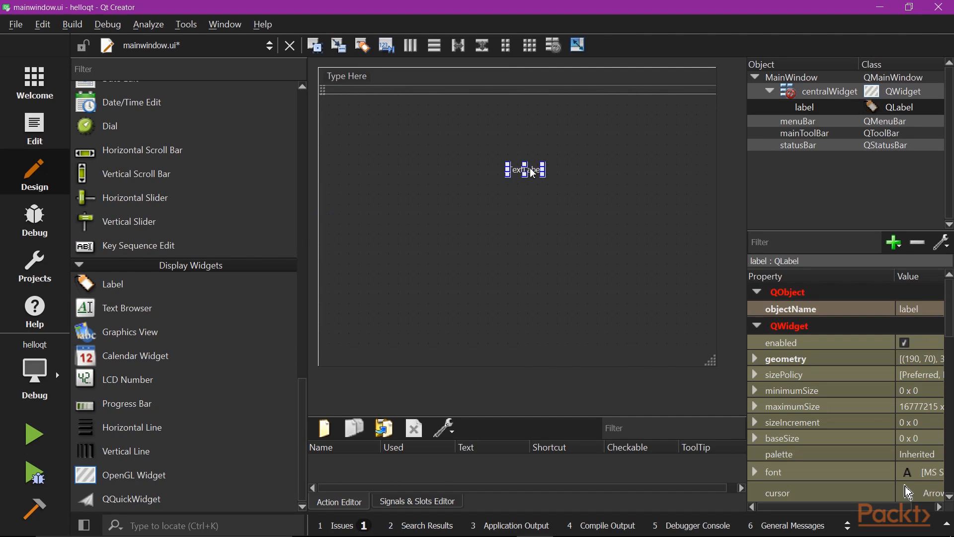
drag(525, 169, 396, 269)
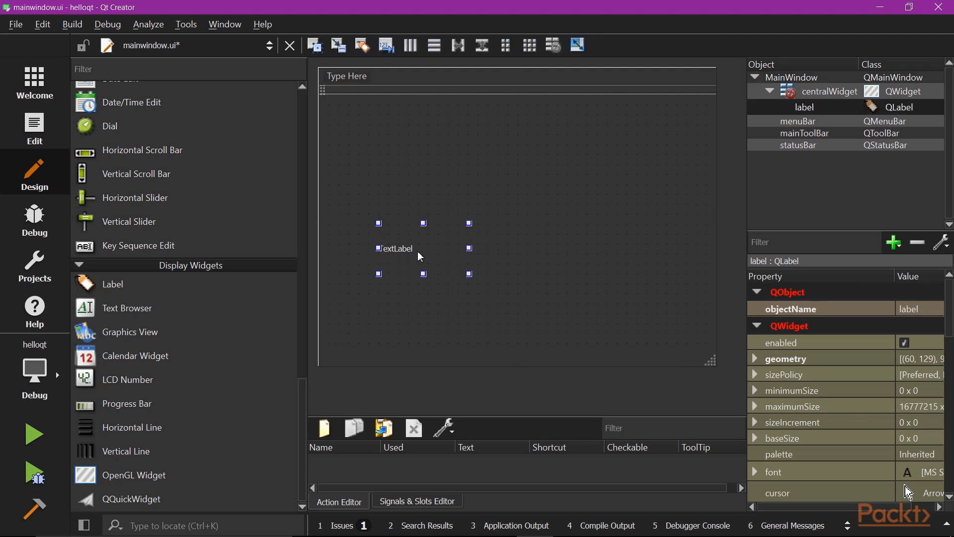
mouse_move(412, 254)
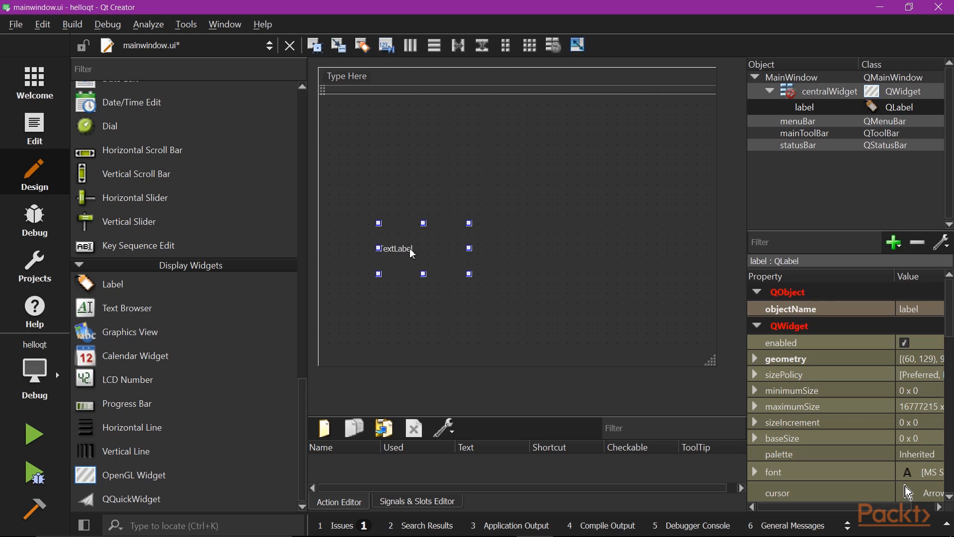
text(Hell)
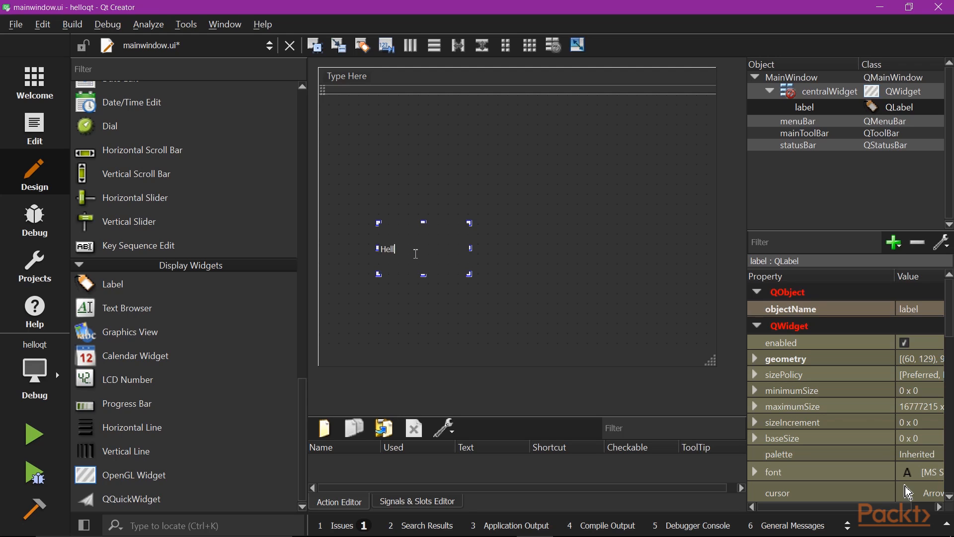
click(674, 260)
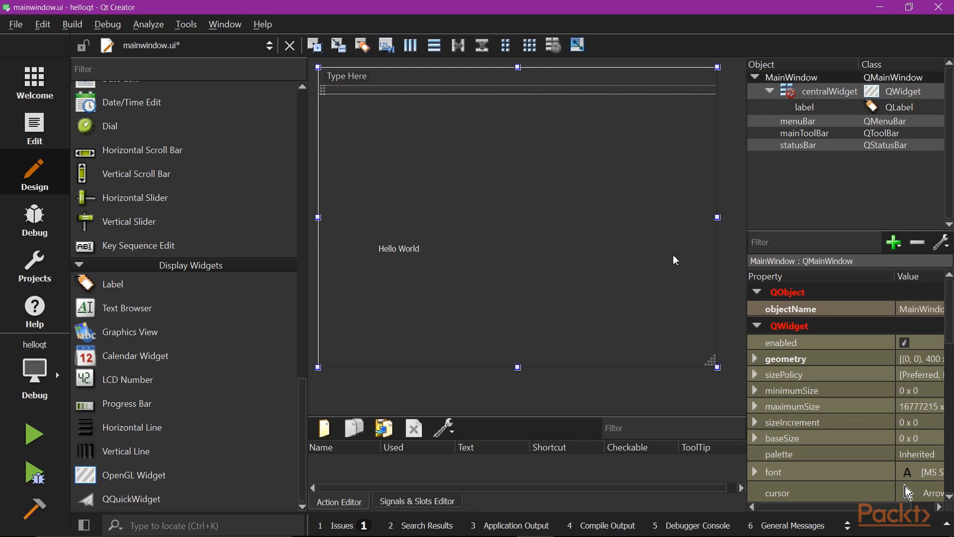
mouse_move(505, 213)
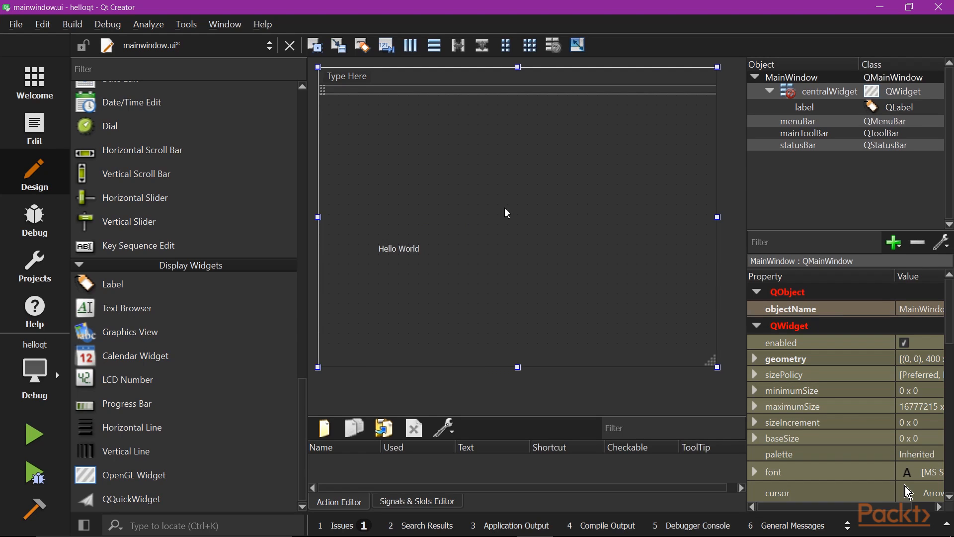
click(399, 249)
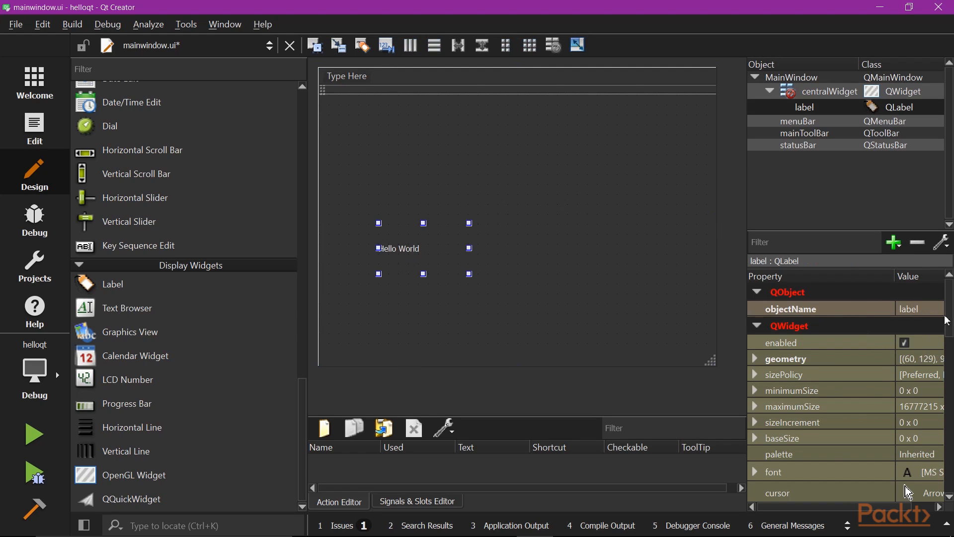
scroll(down, 3)
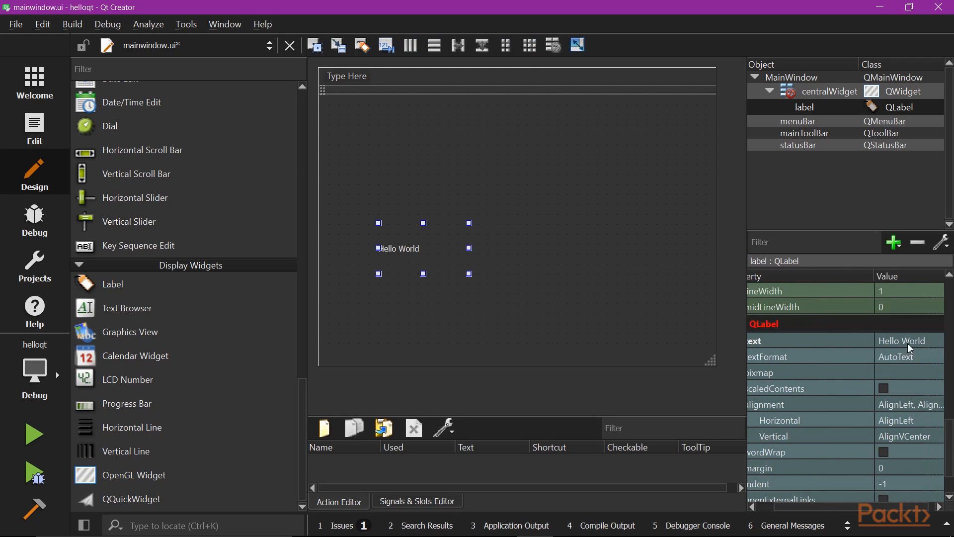
mouse_move(910, 341)
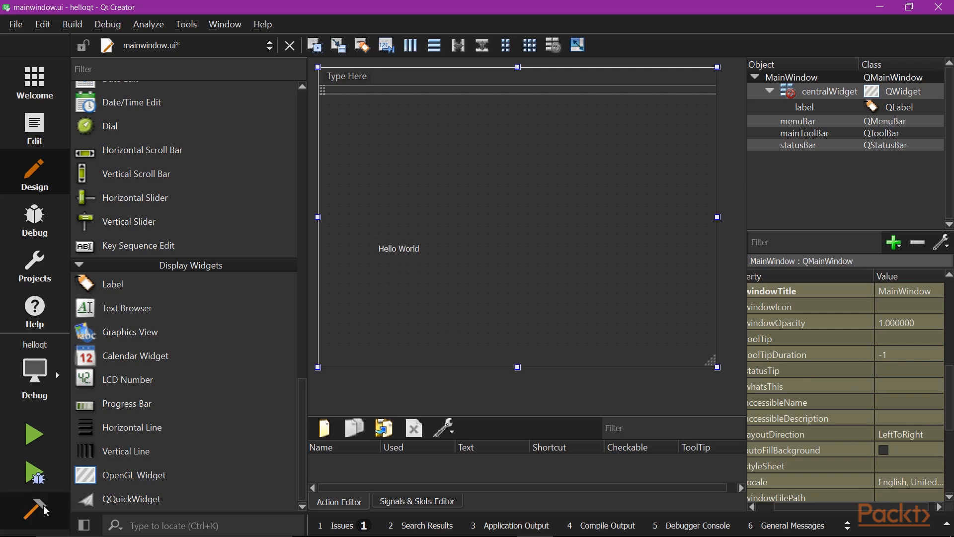
Step: Rebuild the helloqt project and launch the application
click(33, 434)
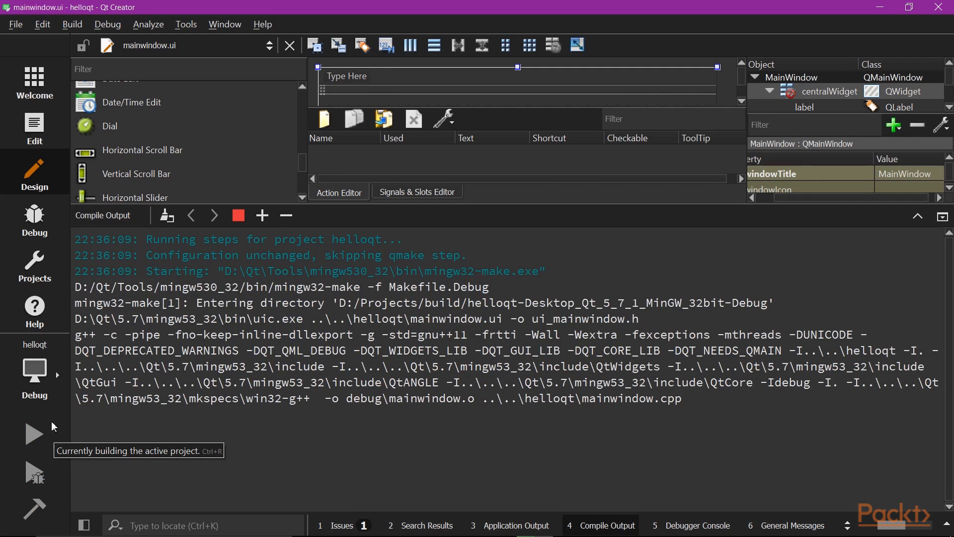
click(342, 526)
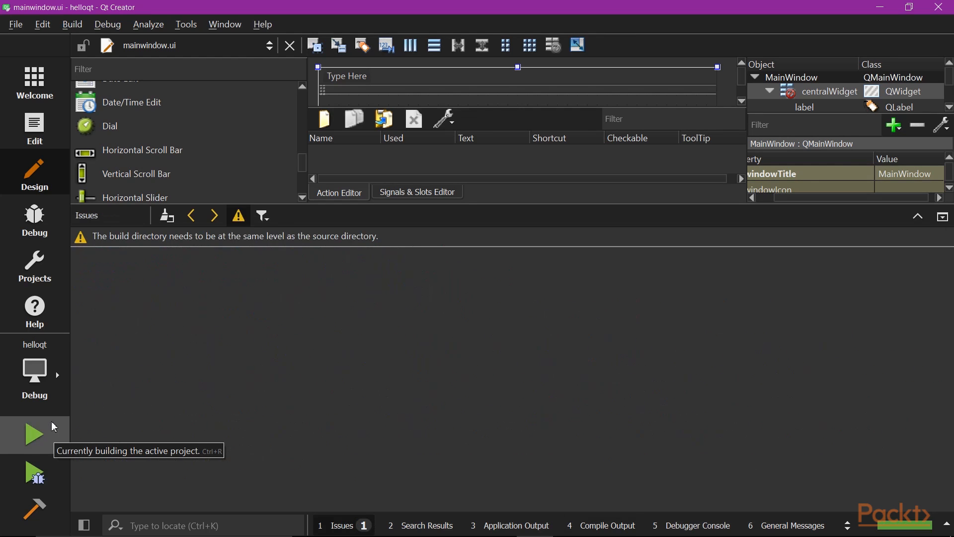
click(34, 434)
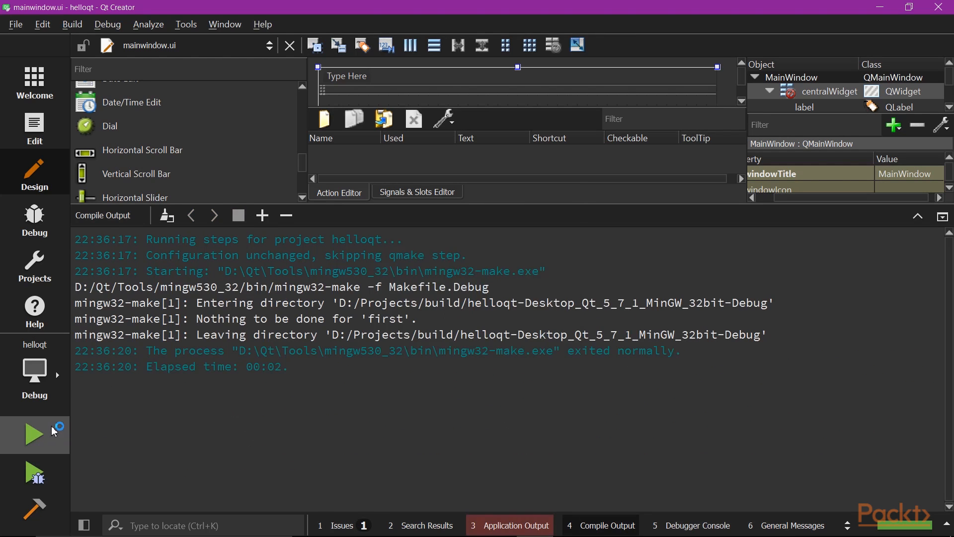
click(34, 434)
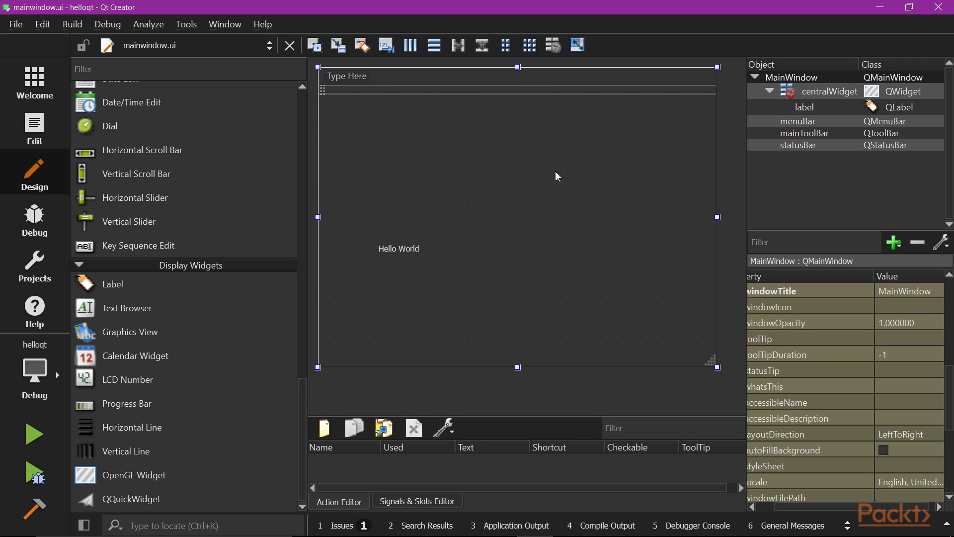
mouse_move(531, 237)
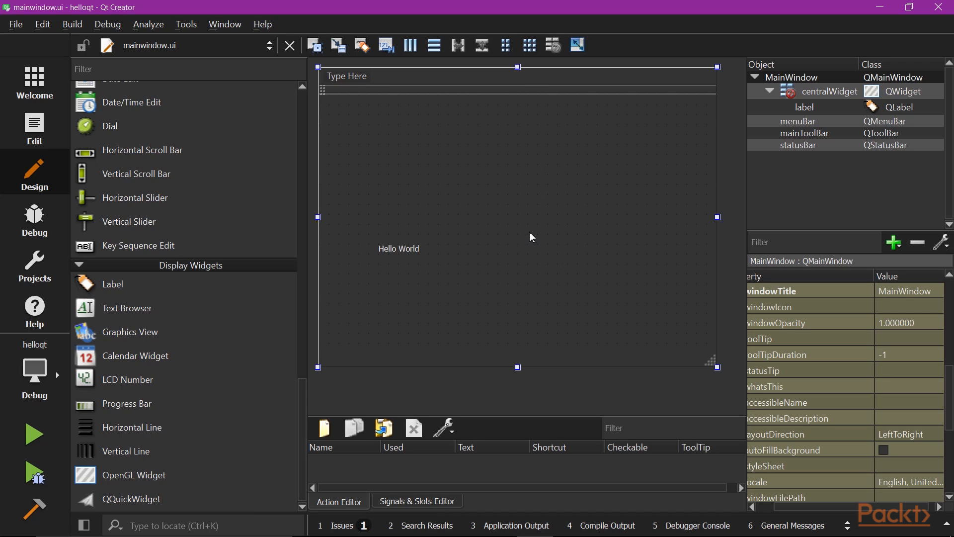
mouse_move(588, 201)
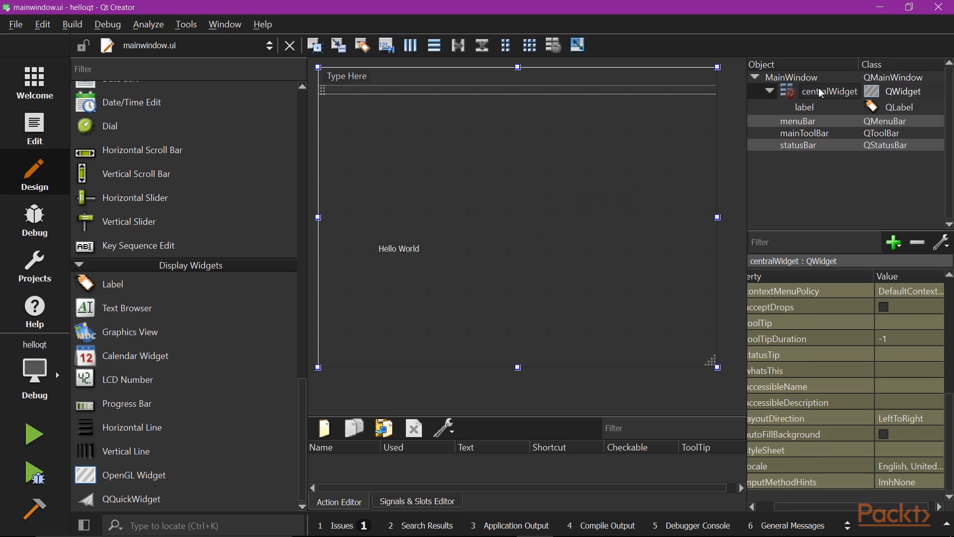
mouse_move(876, 99)
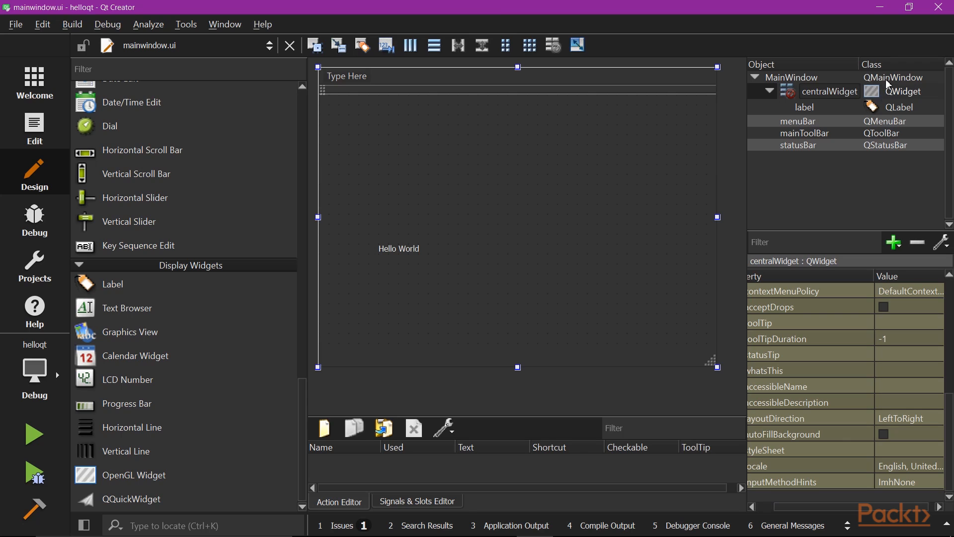
mouse_move(872, 90)
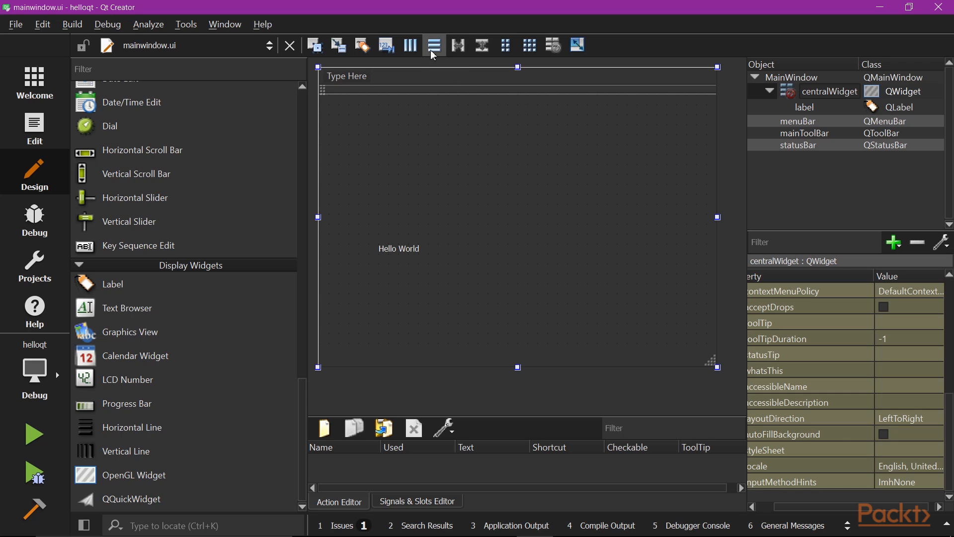
mouse_move(410, 45)
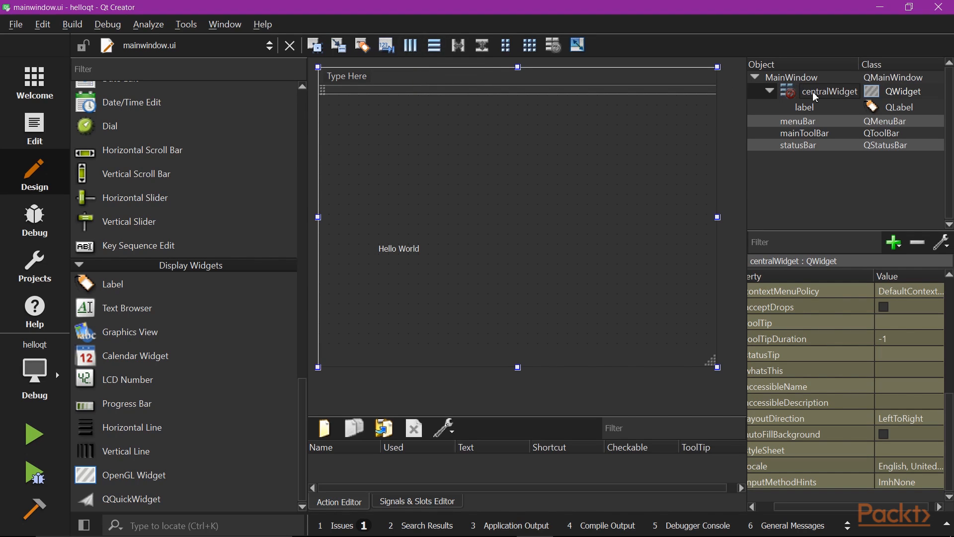
mouse_move(433, 44)
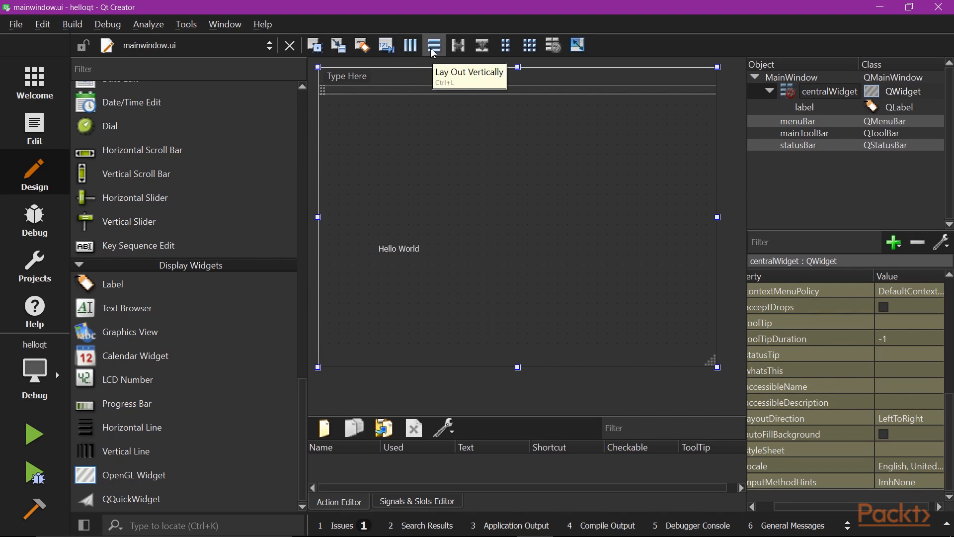
Step: Lay out the central widget vertically and set the label's horizontal alignment to AlignHCenter
click(433, 45)
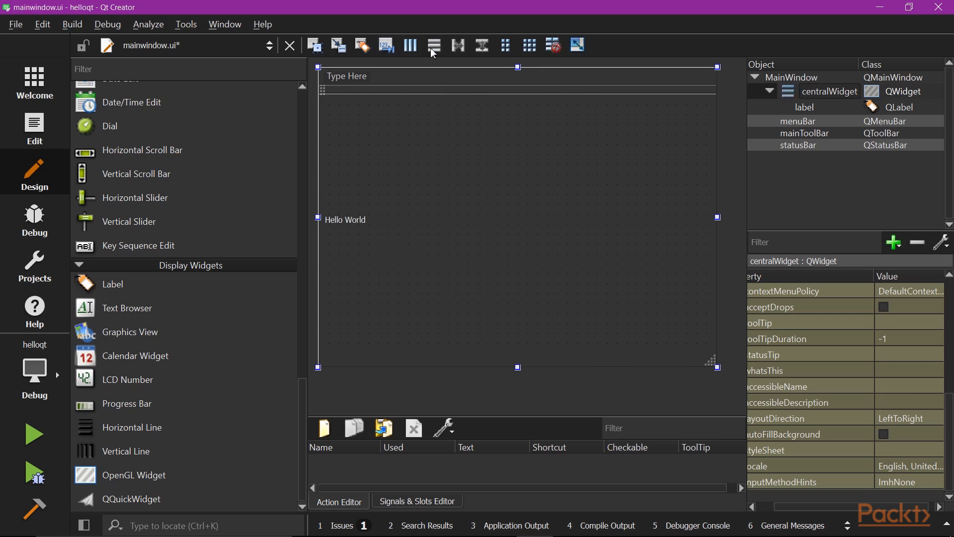
mouse_move(402, 268)
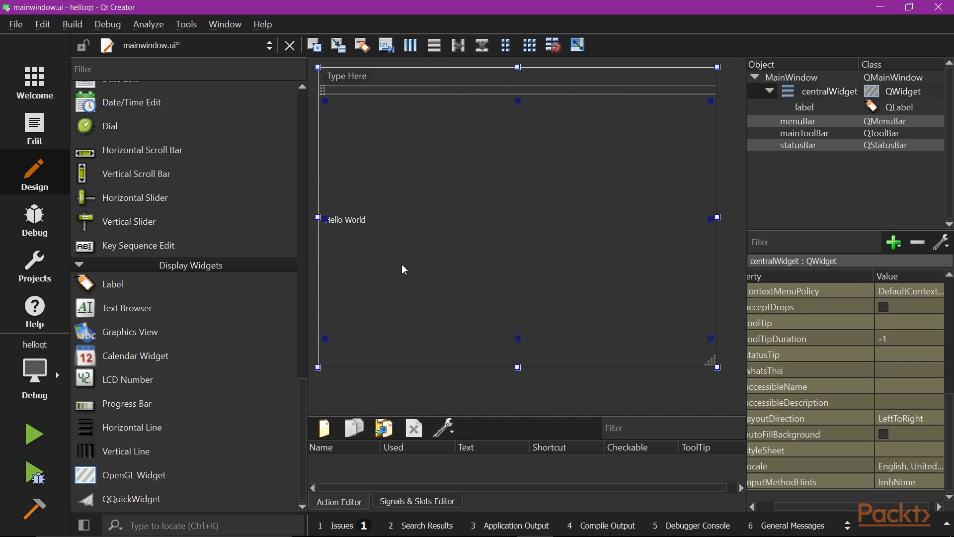
click(805, 108)
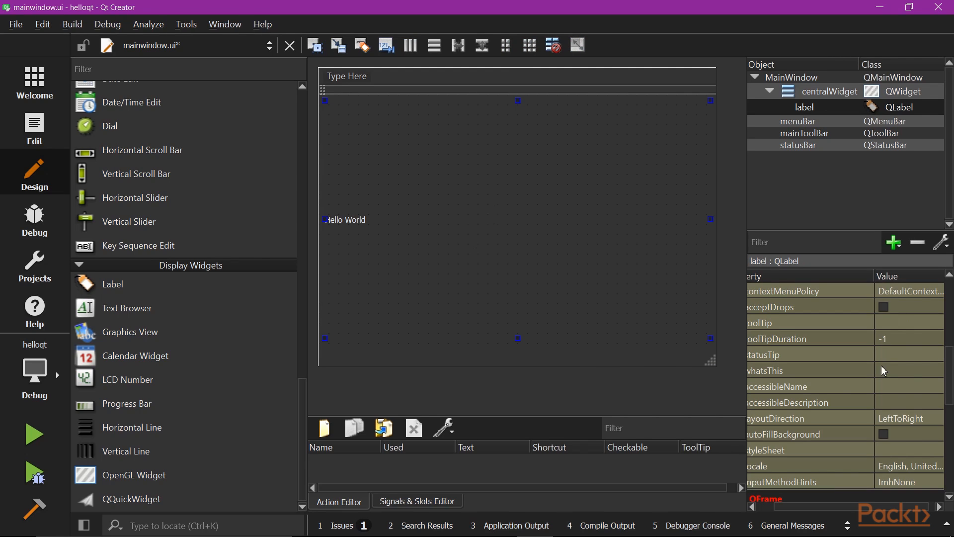
scroll(down, 3)
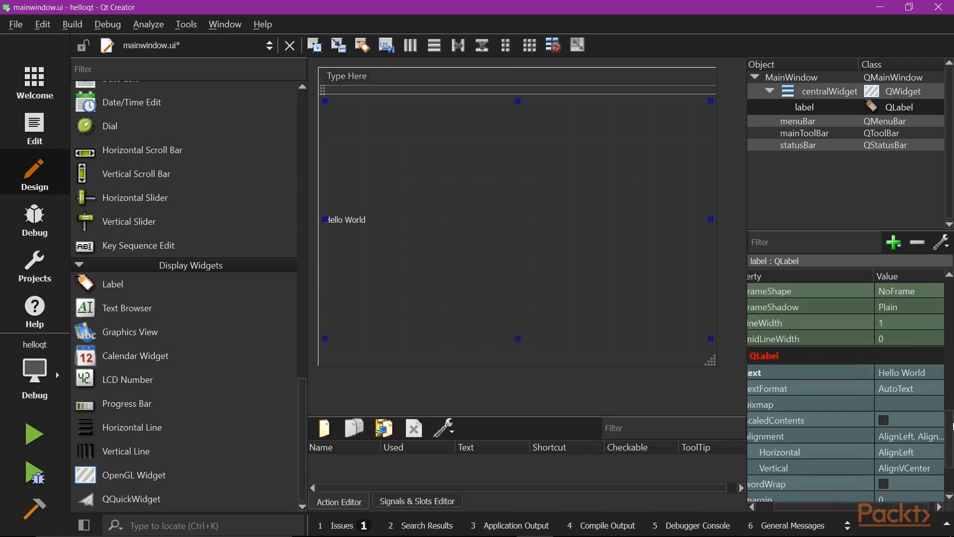
scroll(down, 3)
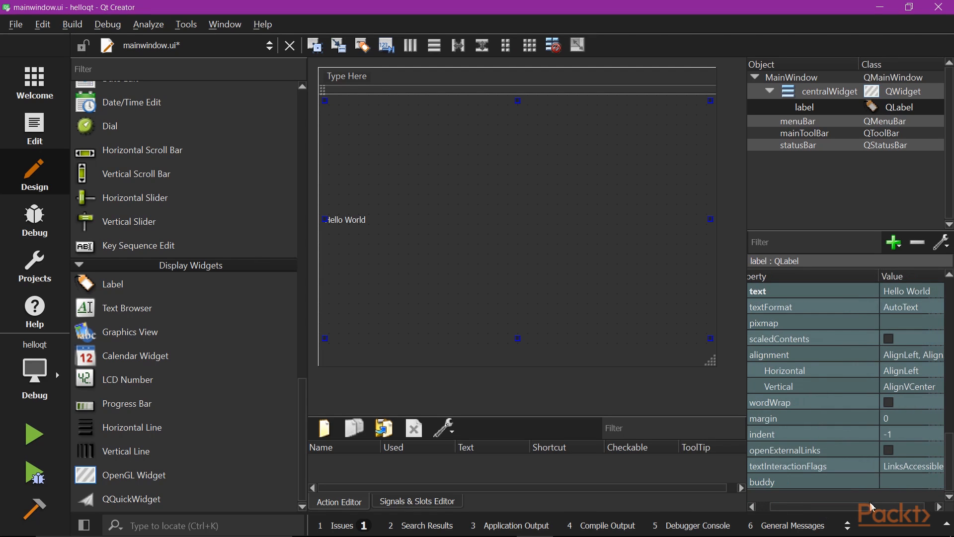
mouse_move(911, 376)
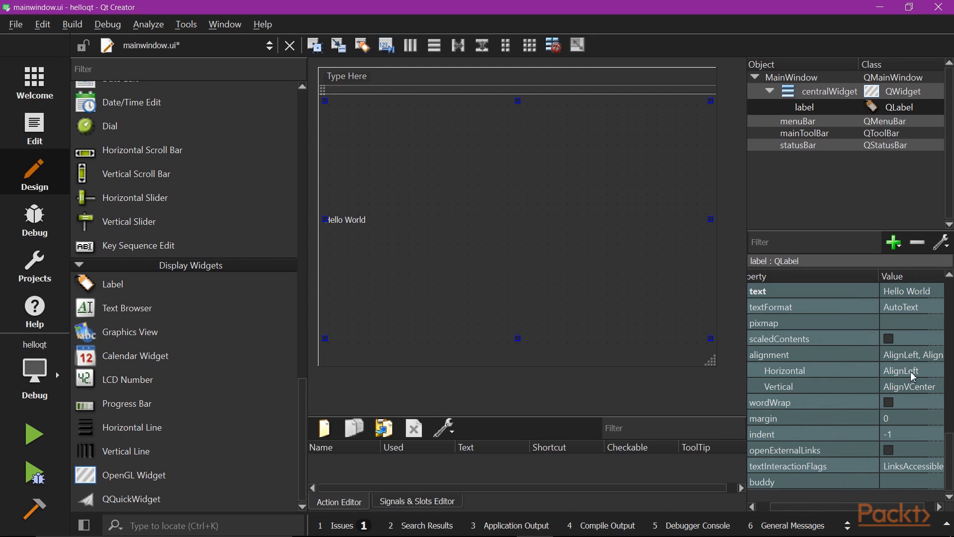
mouse_move(912, 386)
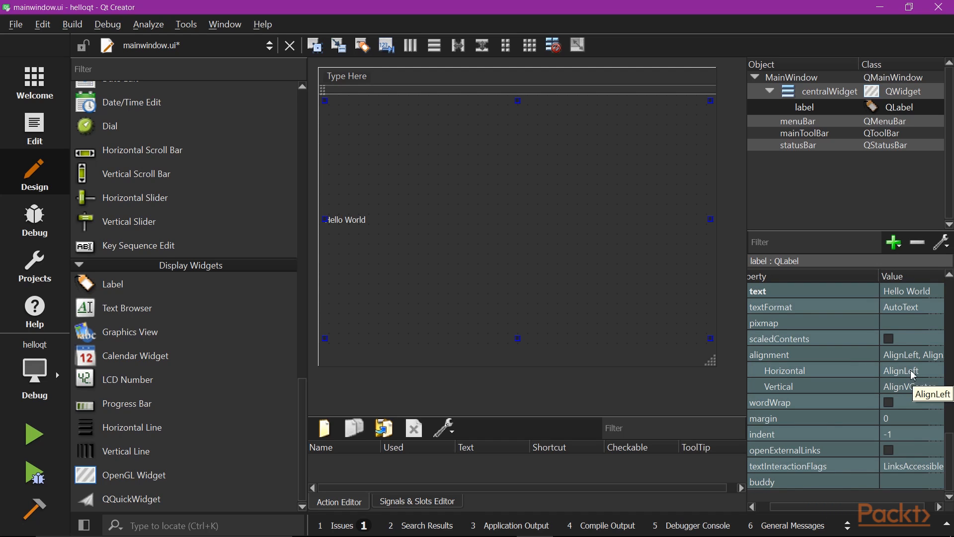
click(906, 370)
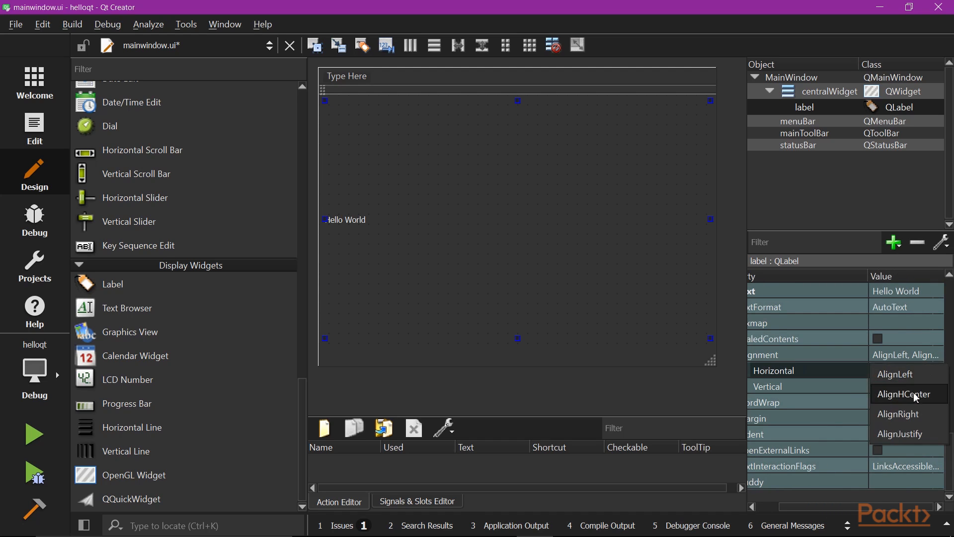
click(903, 394)
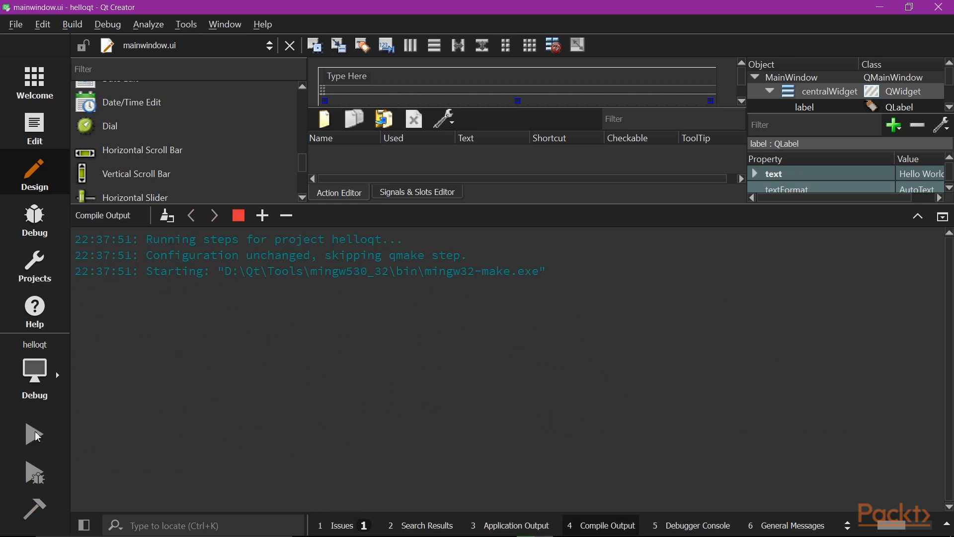
Step: Run helloqt to confirm Hello World stays centred, then close the app window
click(35, 433)
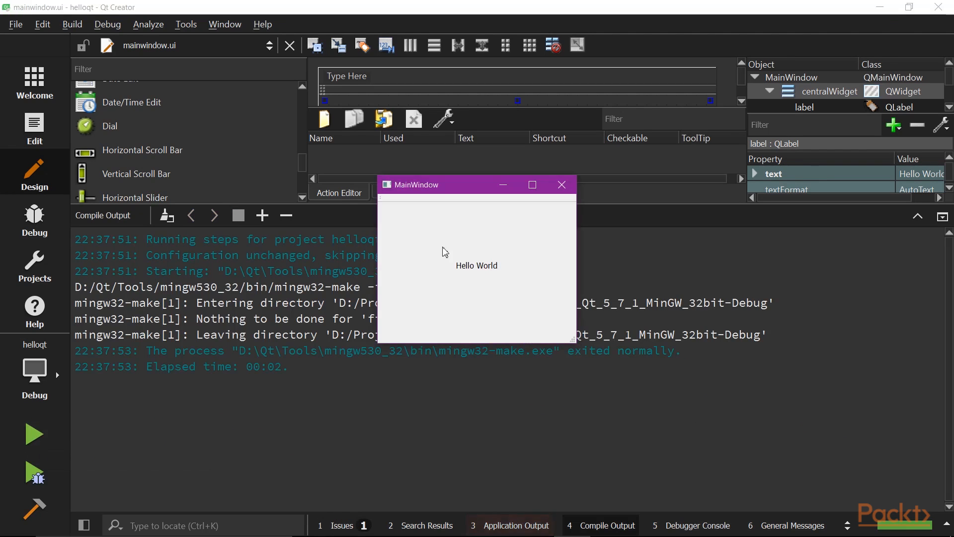
mouse_move(464, 279)
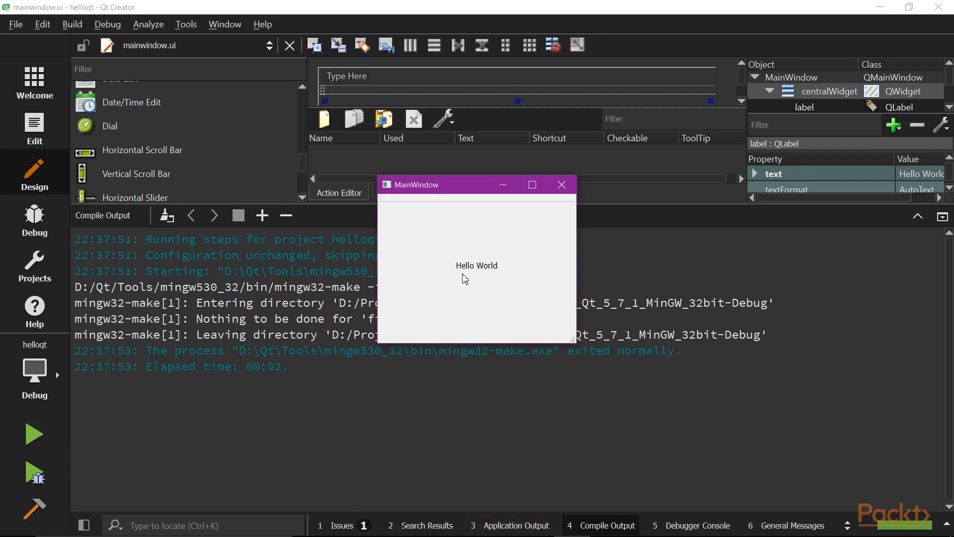
mouse_move(573, 323)
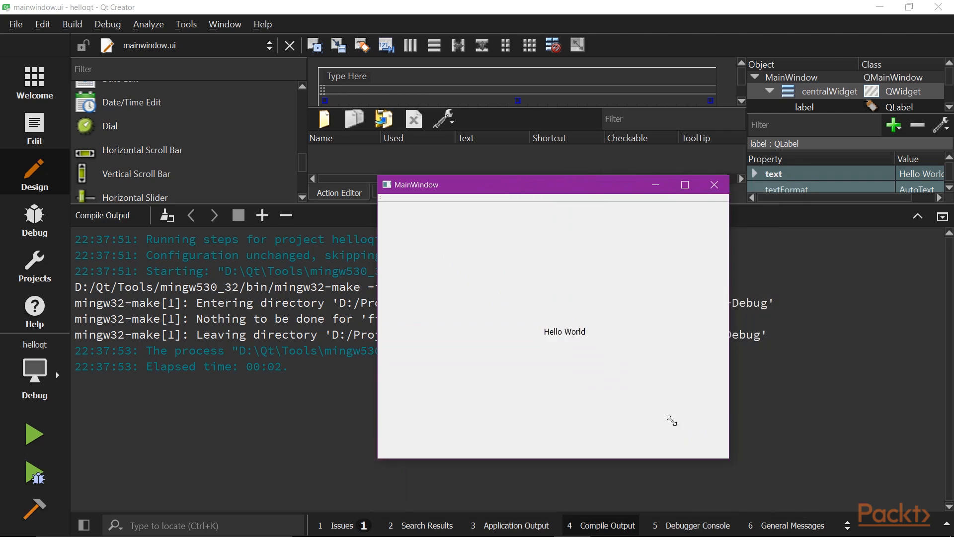
click(714, 185)
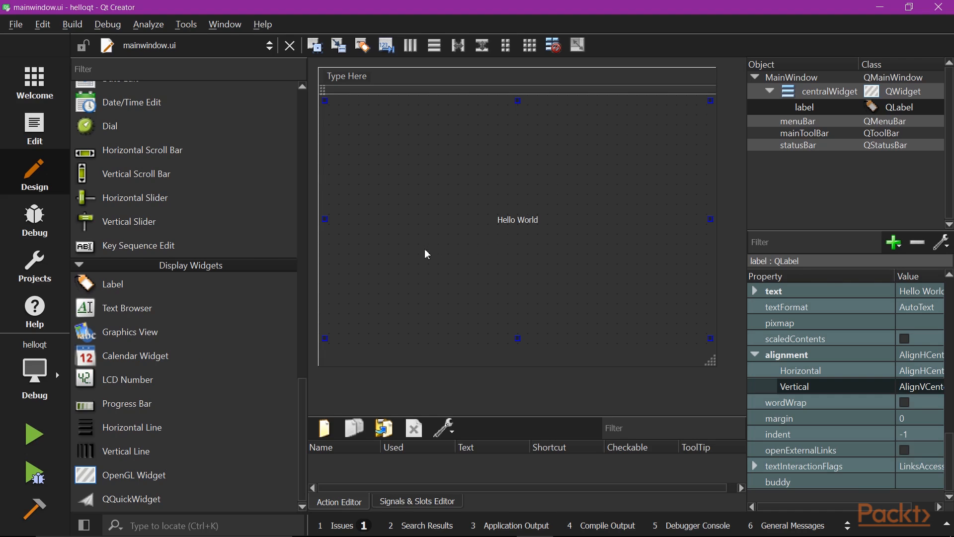
mouse_move(423, 260)
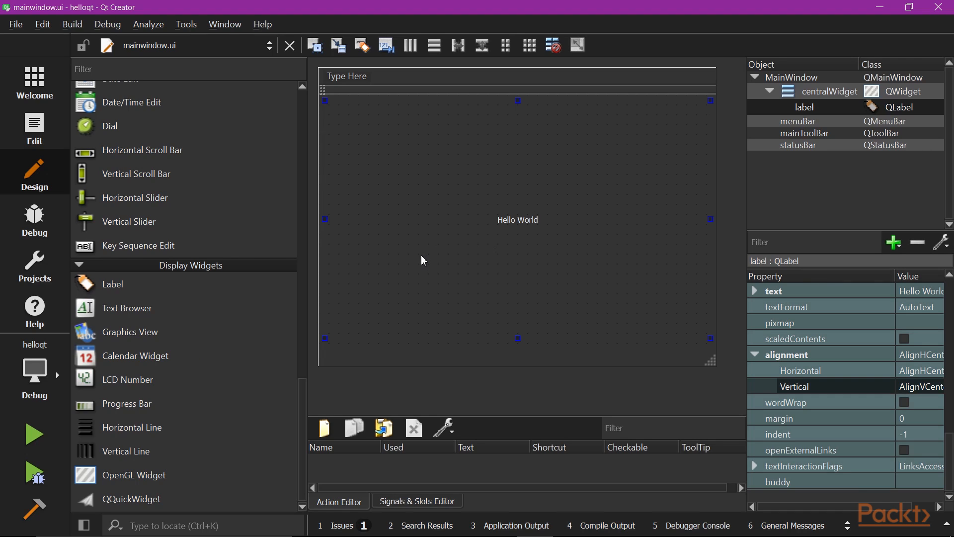
mouse_move(242, 205)
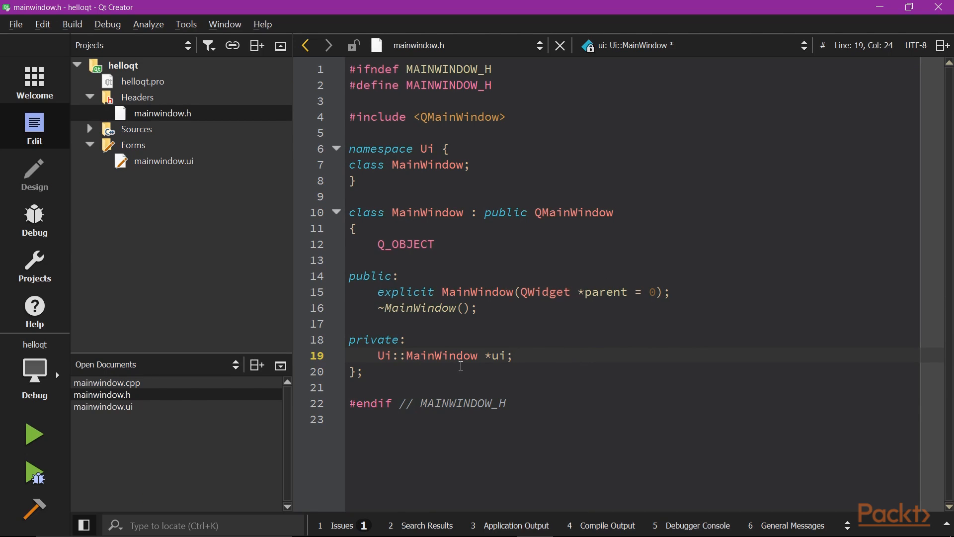
mouse_move(491, 374)
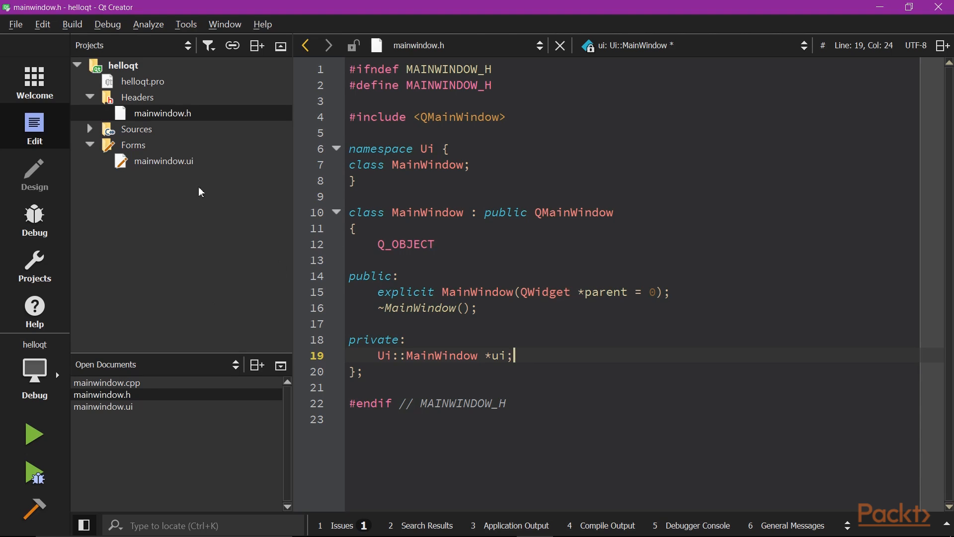
Step: In mainwindow.cpp's constructor add ui->label->setText("Hello Qt World"); after setupUi
double_click(168, 160)
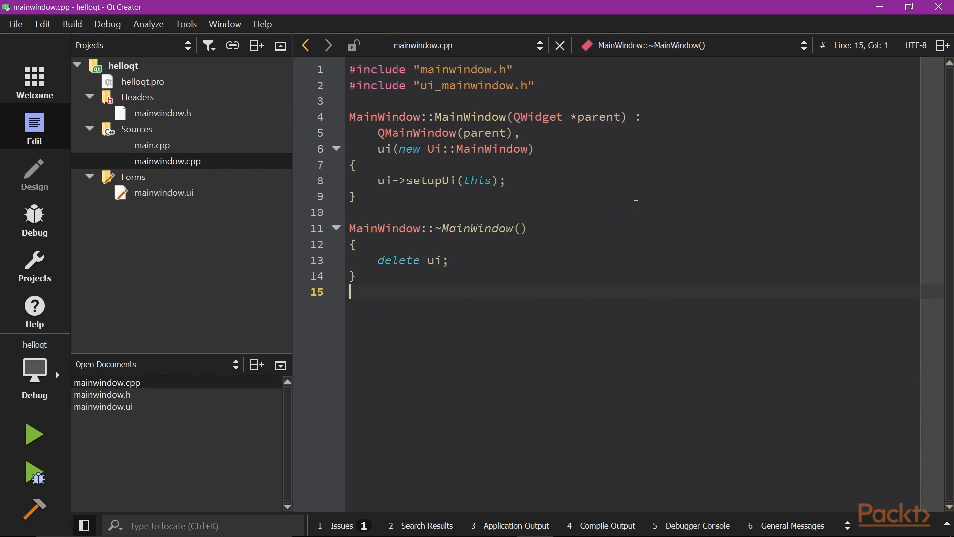
mouse_move(599, 195)
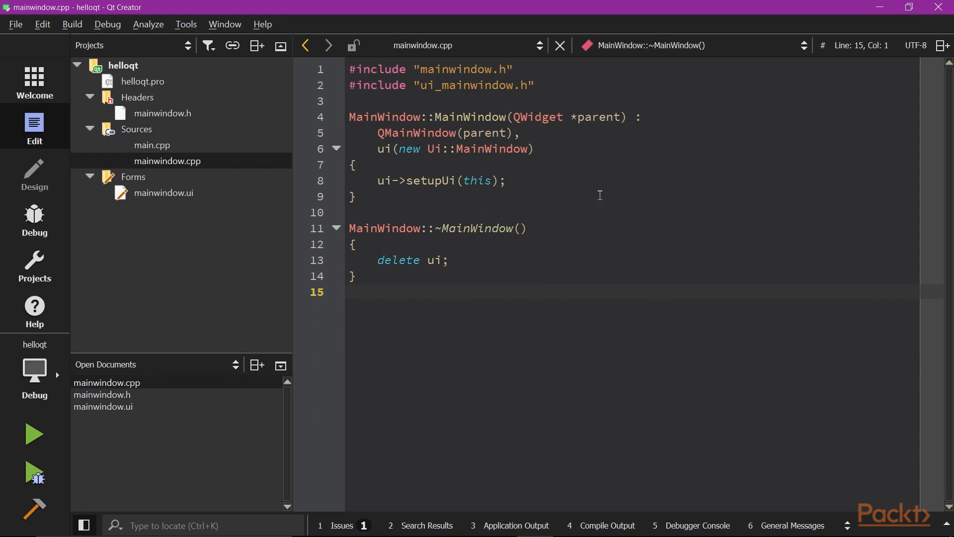
text(ui->)
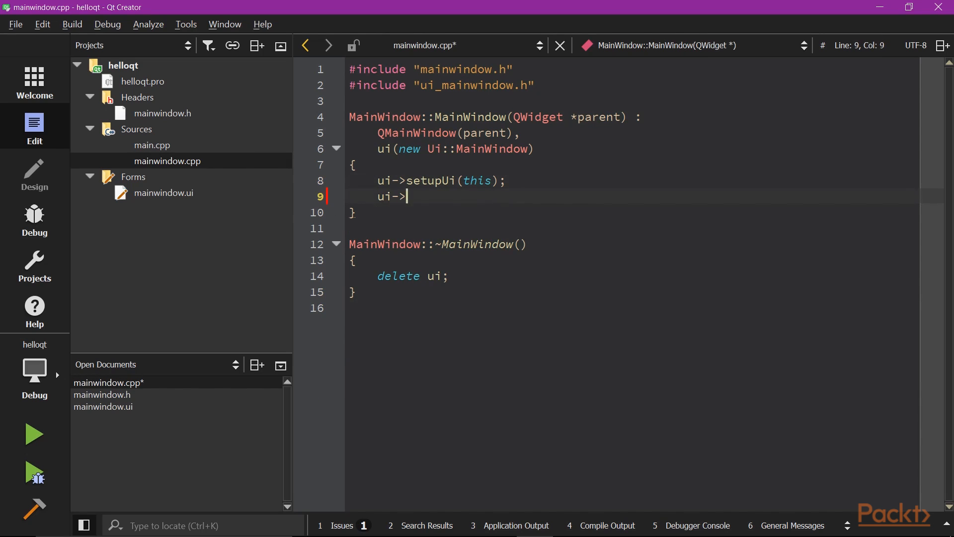
text(label-)
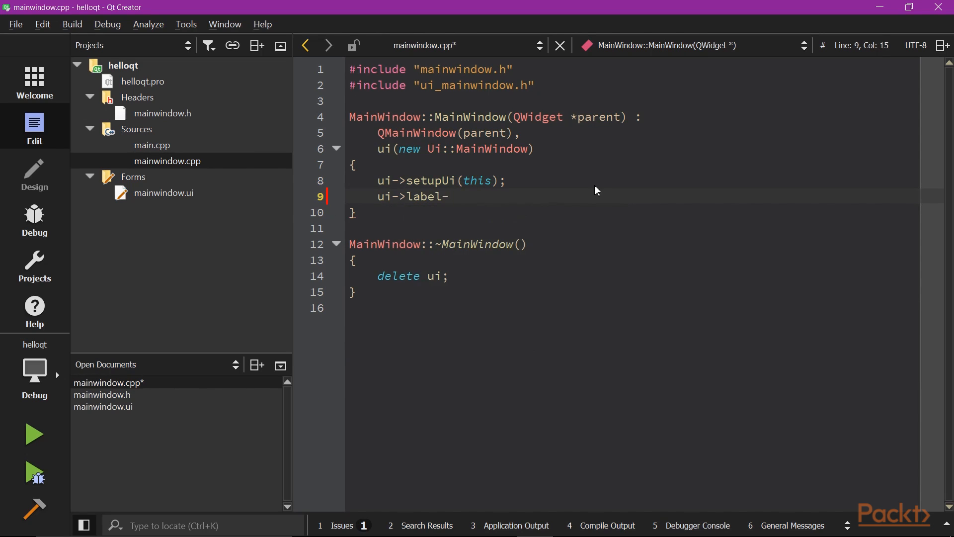
text(setText("He");)
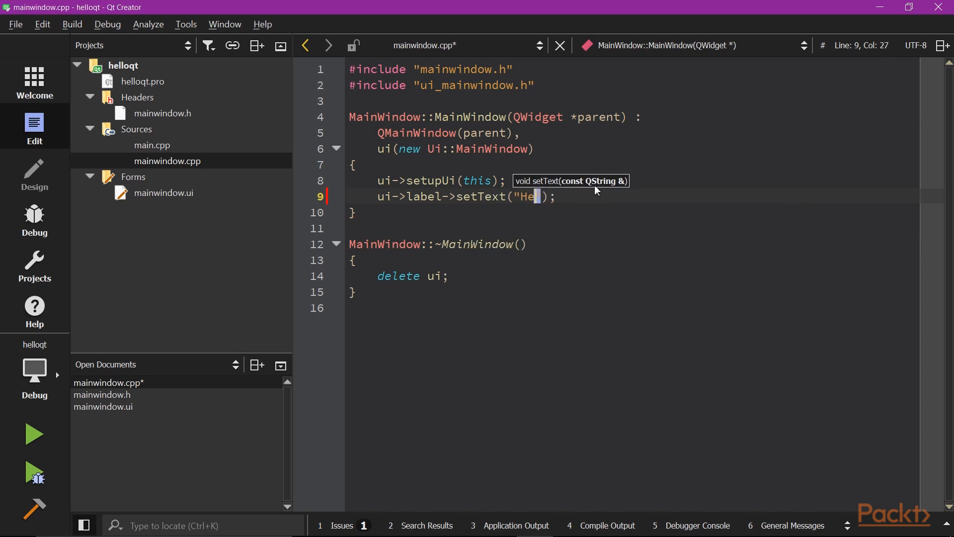
text(llo Qt World)
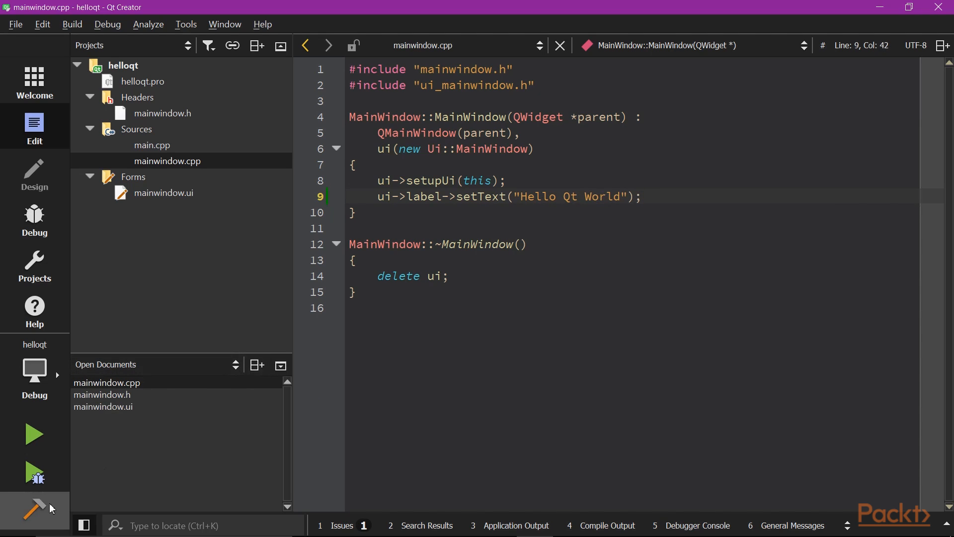
Step: Rebuild and run helloqt to see Hello Qt World, then close the app window
click(35, 508)
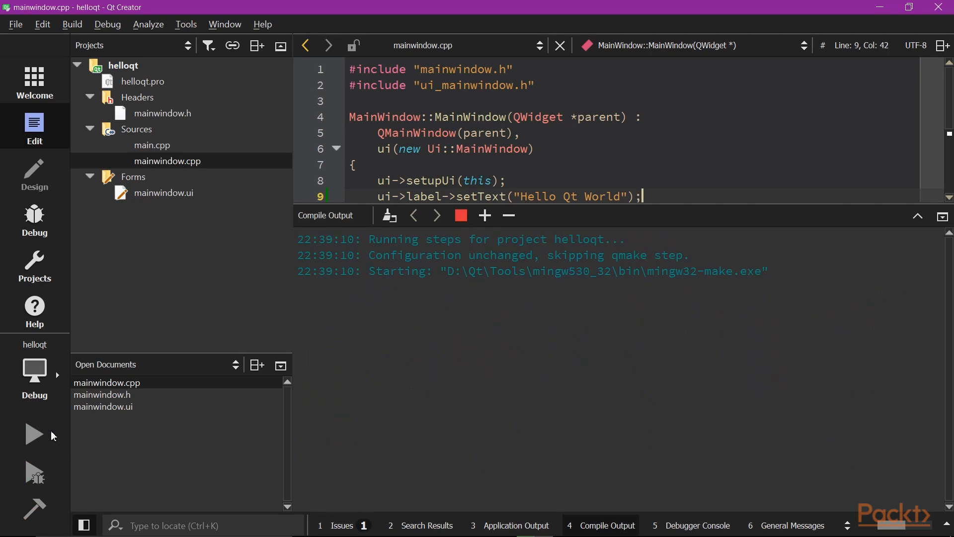
click(33, 434)
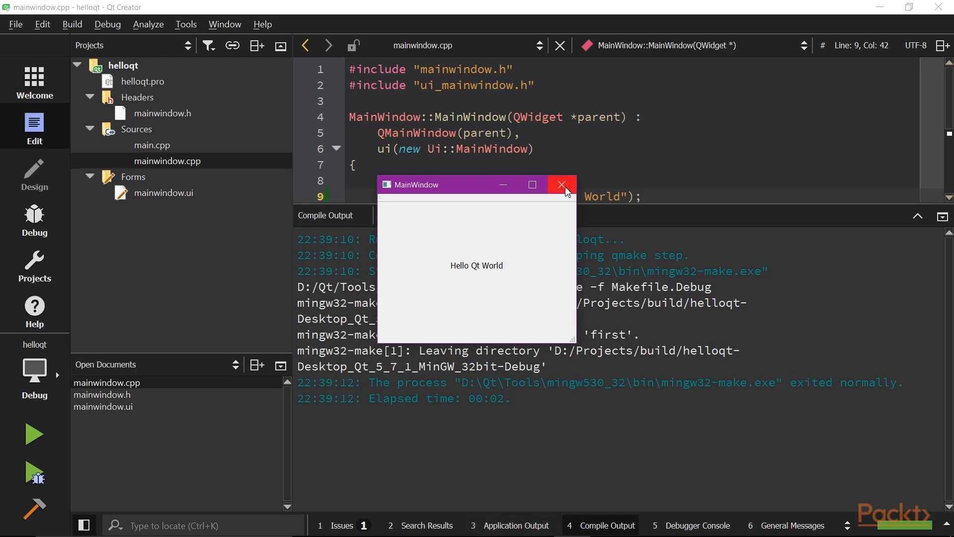
click(560, 185)
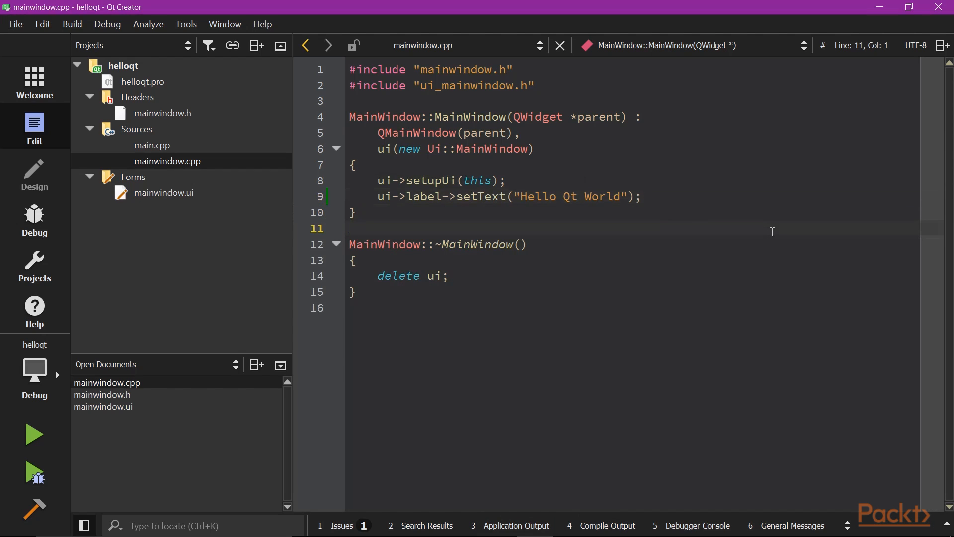
mouse_move(228, 209)
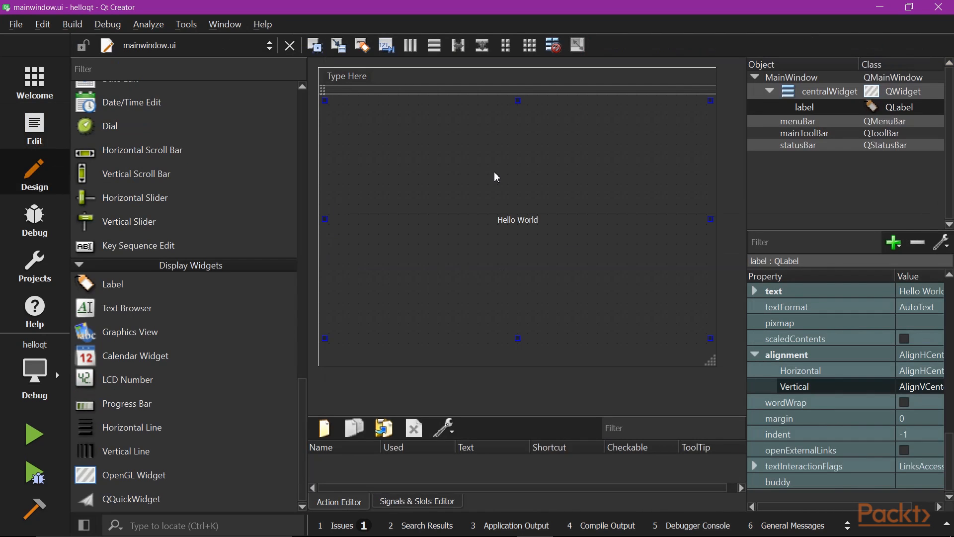
mouse_move(346, 265)
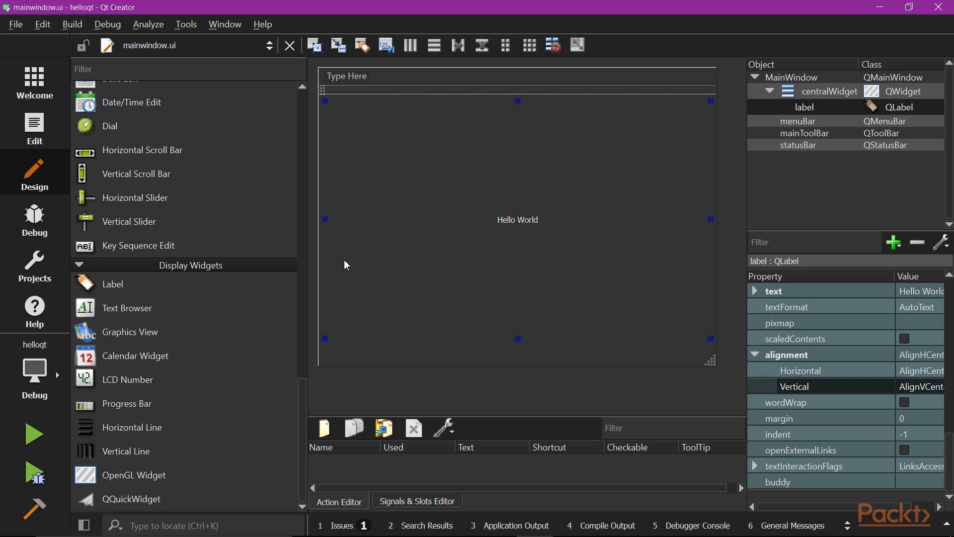
mouse_move(466, 169)
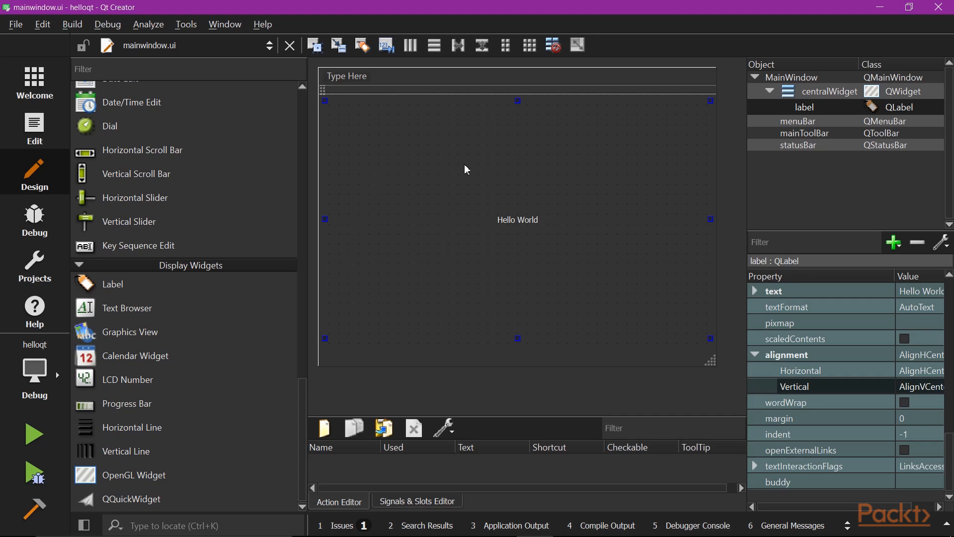
mouse_move(363, 241)
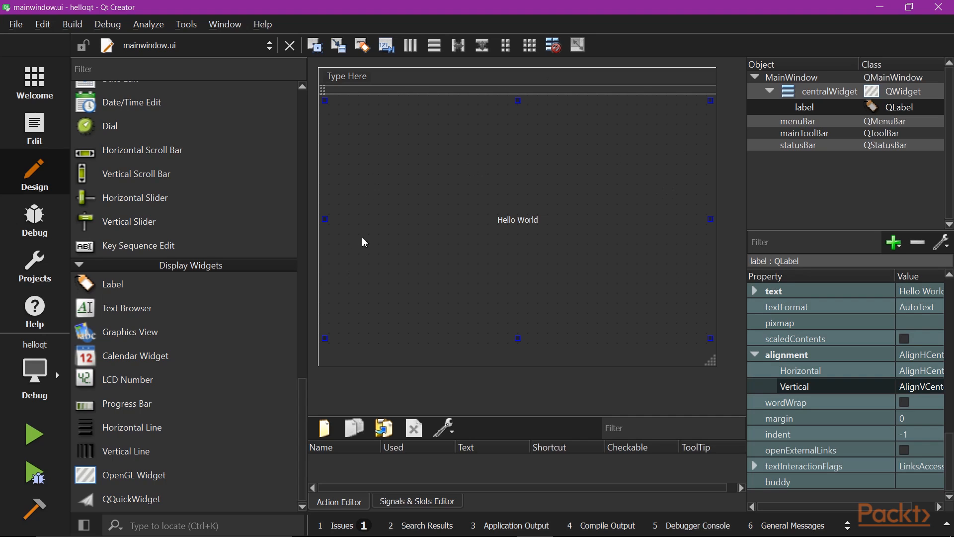
mouse_move(572, 287)
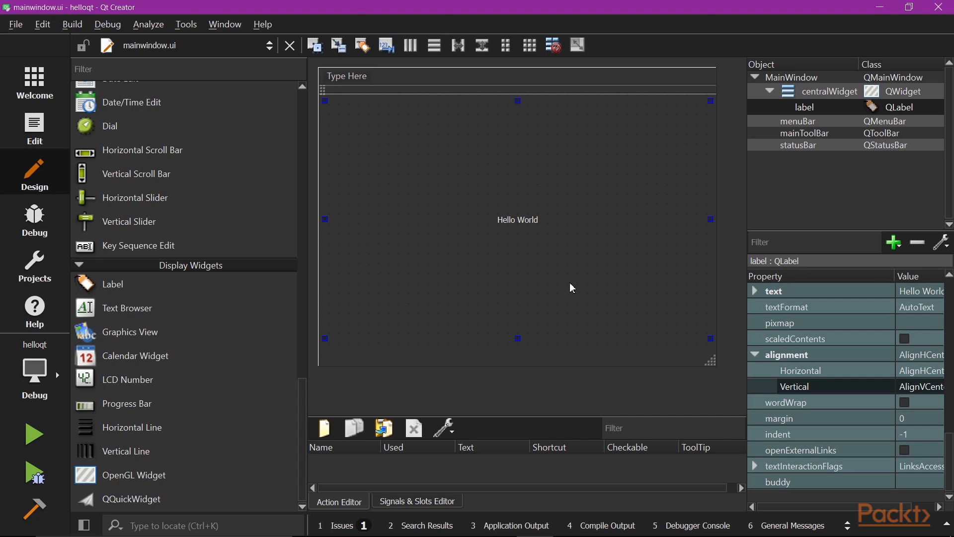